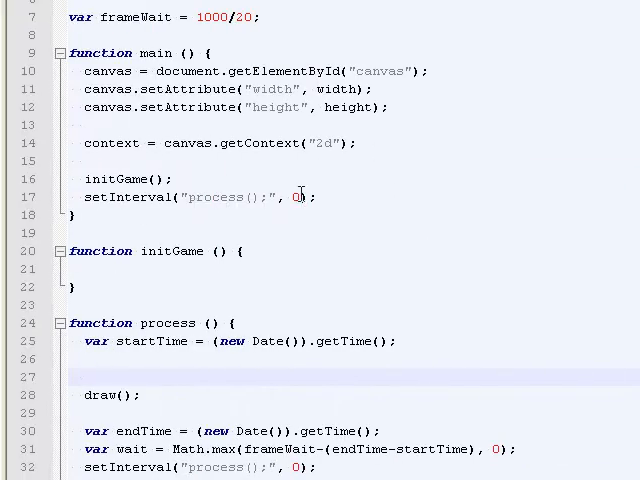
# - Scroll down in cd.js and select the 'wait' variable name
pyautogui.scroll(-3)
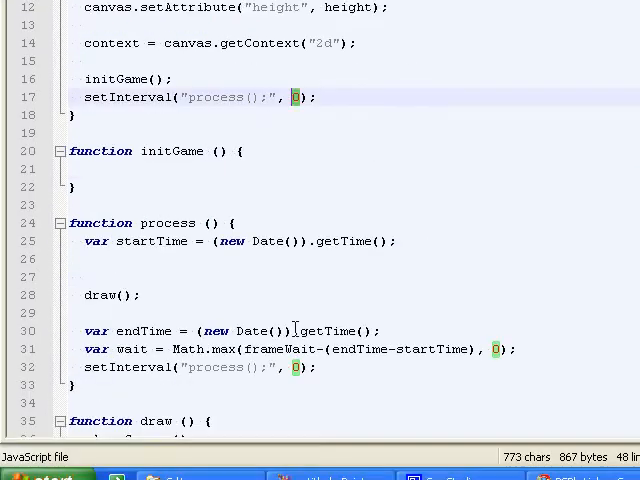
pyautogui.scroll(-3)
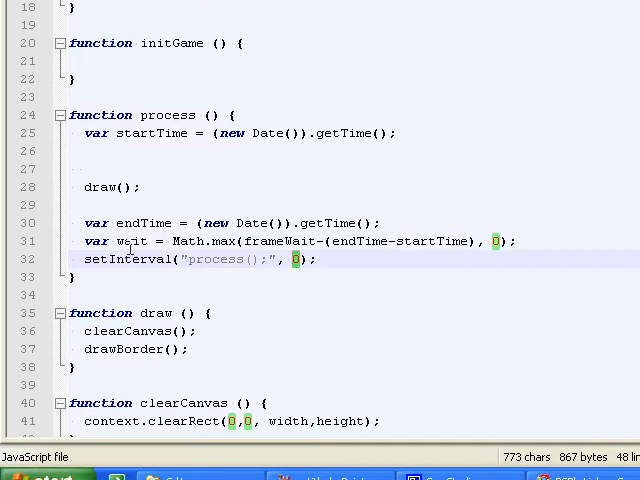
pyautogui.doubleClick(131, 241)
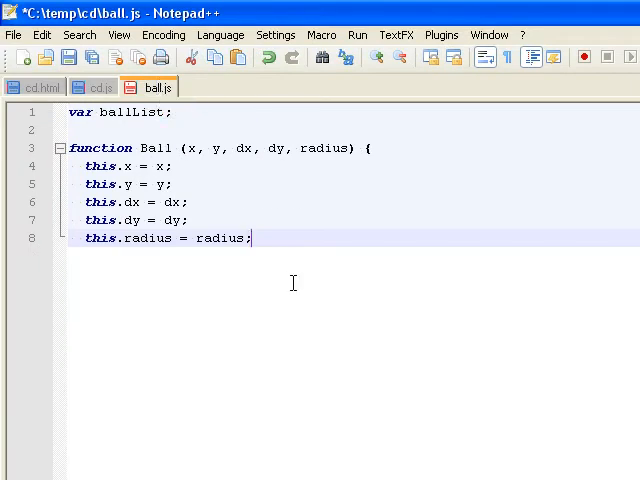
# - Close the Ball constructor with a brace and begin a new function below it
pyautogui.press('Return')
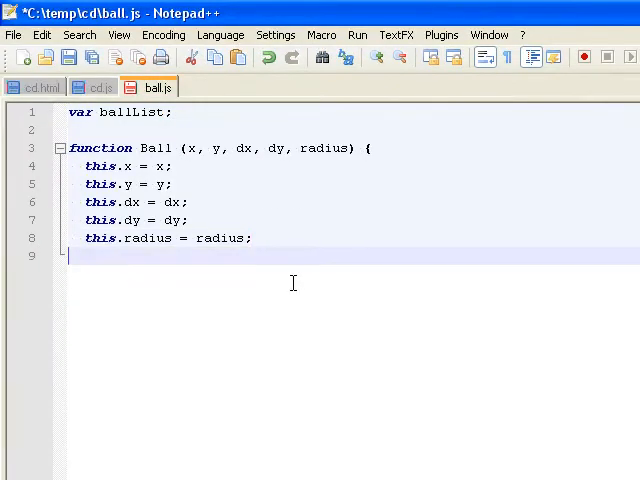
pyautogui.write('}')
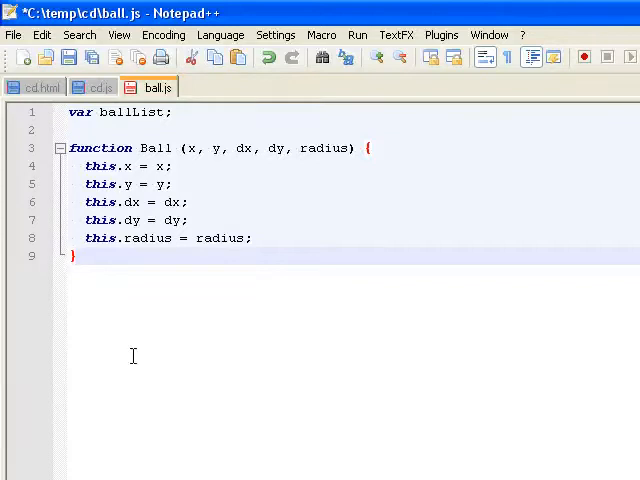
pyautogui.press('Enter')
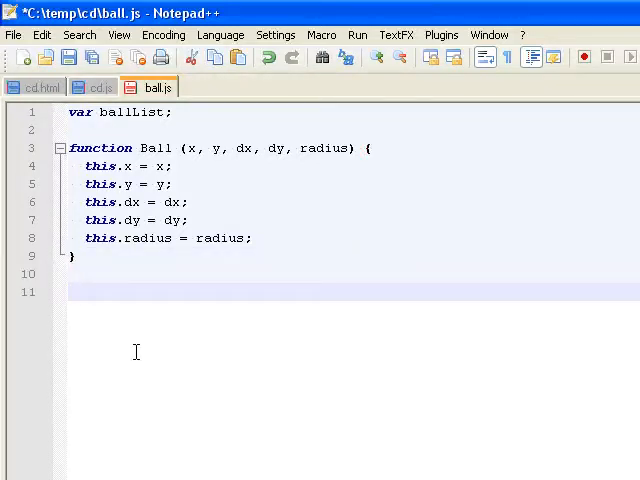
pyautogui.write('function')
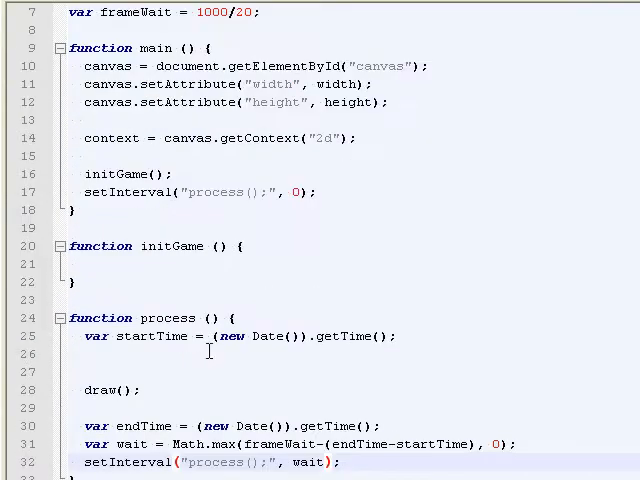
# - Add an initBalls() call inside initGame in cd.js, returning to ball.js
pyautogui.write('init')
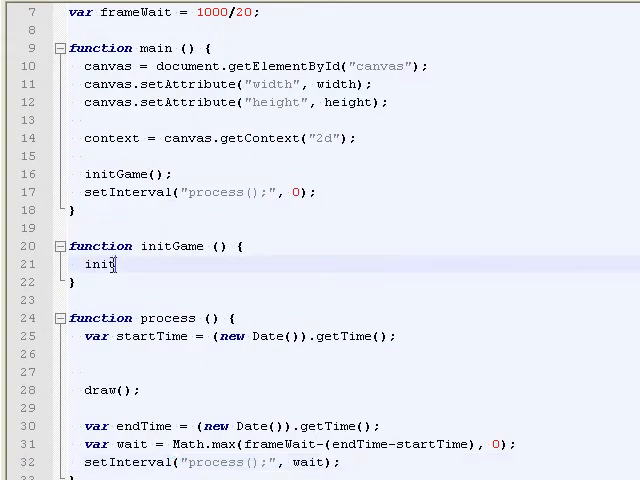
pyautogui.write('Balls(')
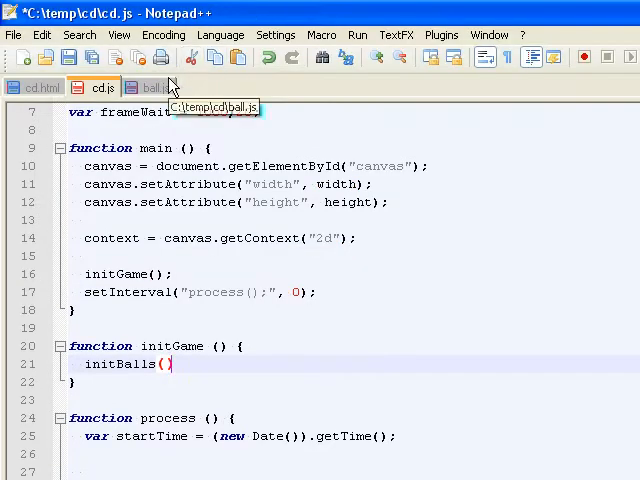
pyautogui.click(144, 87)
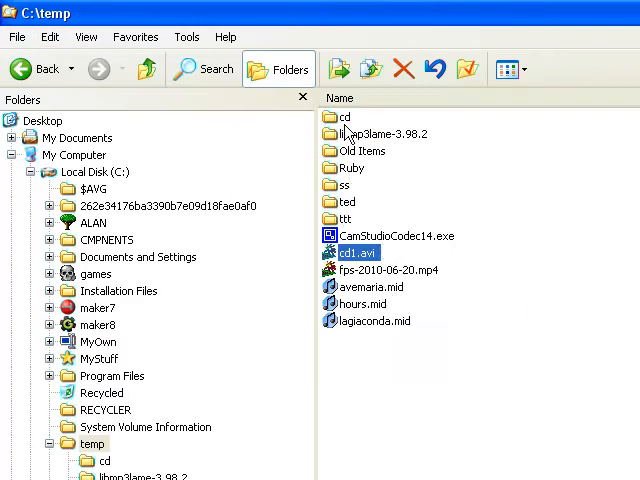
# - Open the C:\temp\cd folder in Explorer to rename ball.js to circle.js
pyautogui.doubleClick(344, 117)
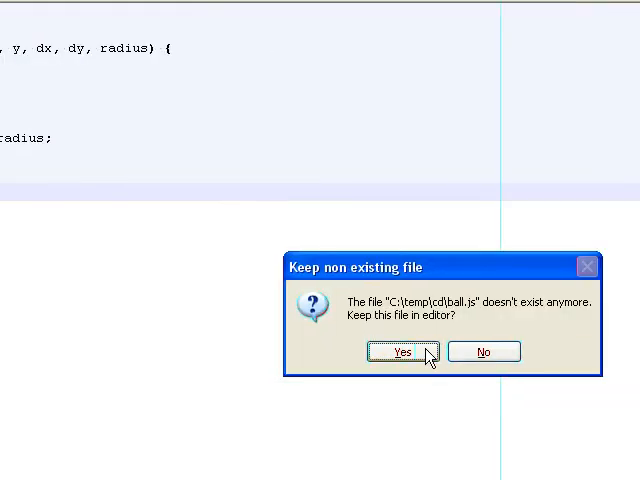
# - Keep the missing file open, then rename the Ball constructor to Circle in circle.js
pyautogui.click(402, 351)
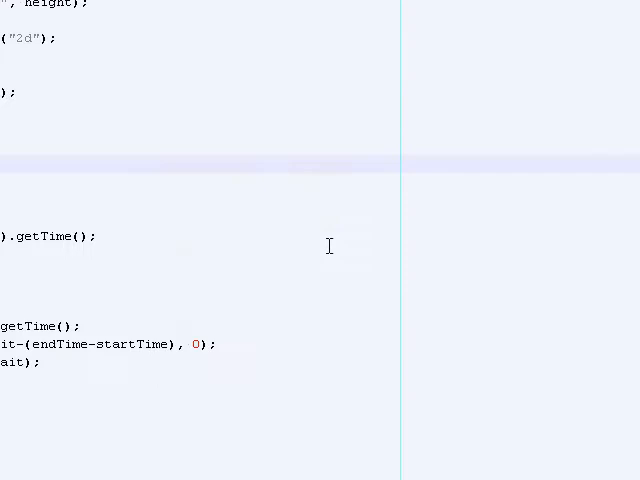
pyautogui.click(160, 87)
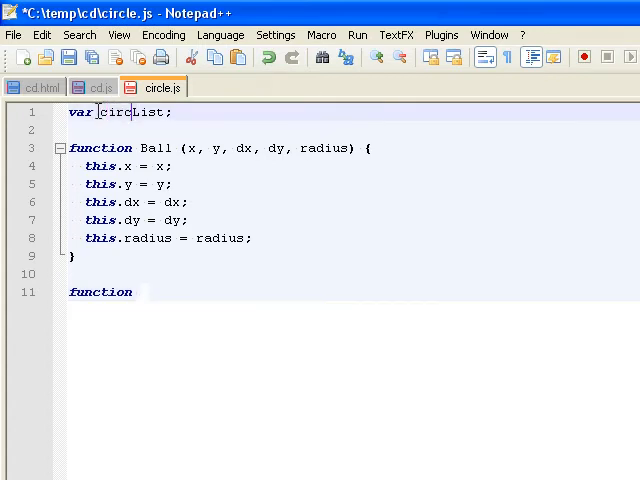
pyautogui.doubleClick(150, 148)
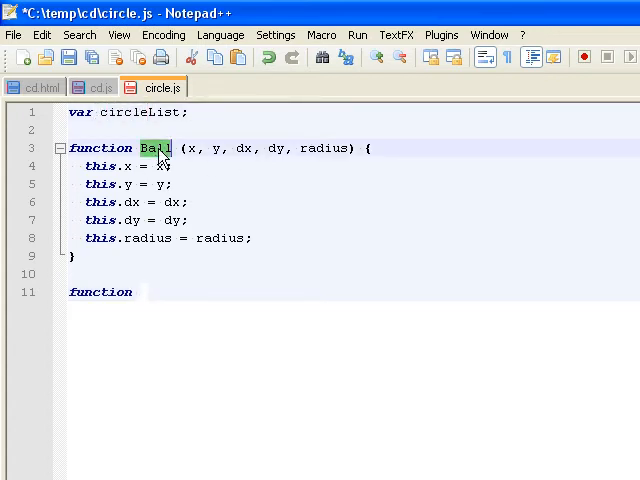
pyautogui.write('Circle')
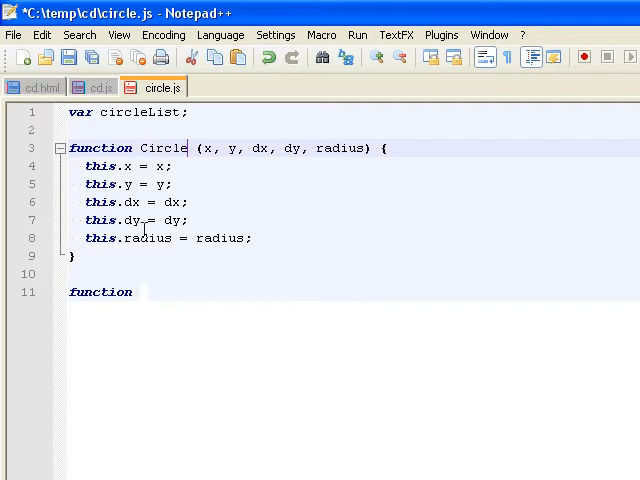
# - Add an empty 'function initCircles () {' to circle.js
pyautogui.write('ini')
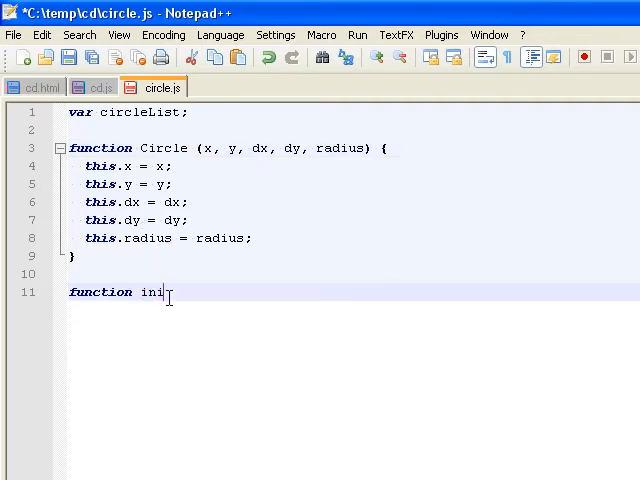
pyautogui.write('tCircles ()')
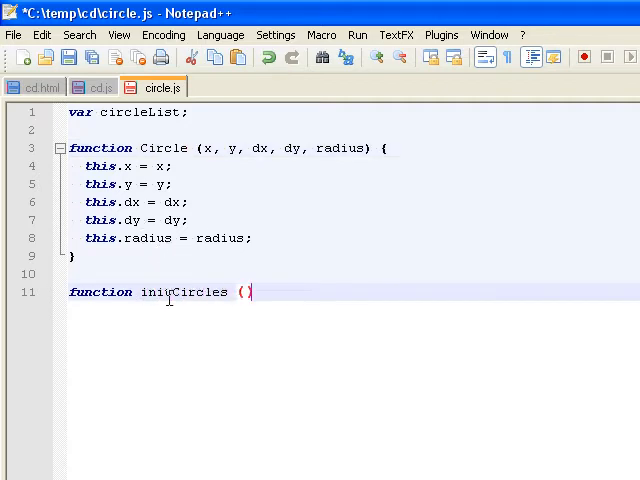
pyautogui.write('{')
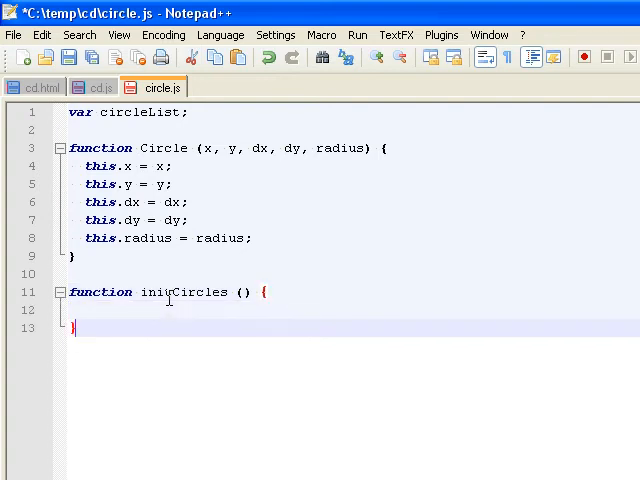
pyautogui.click(96, 87)
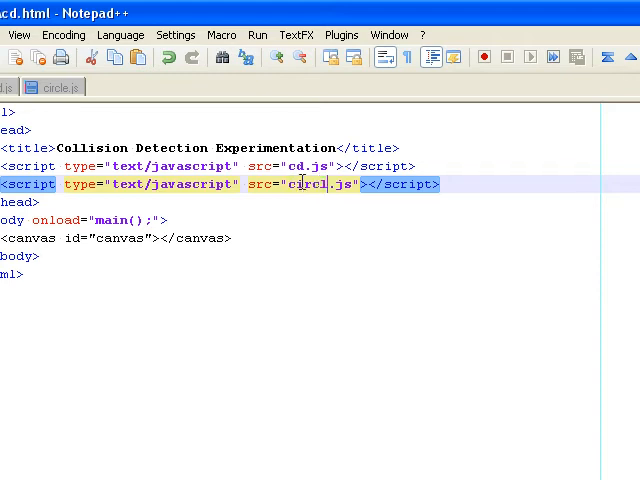
# - Change cd.html's script src so the page loads circle.js
pyautogui.click(95, 87)
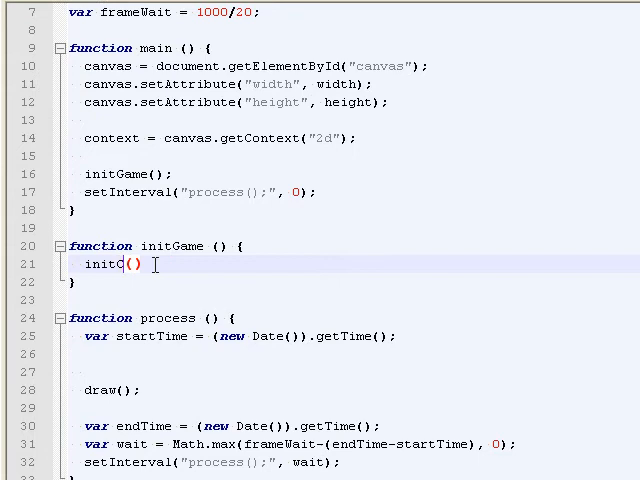
pyautogui.write('Circles')
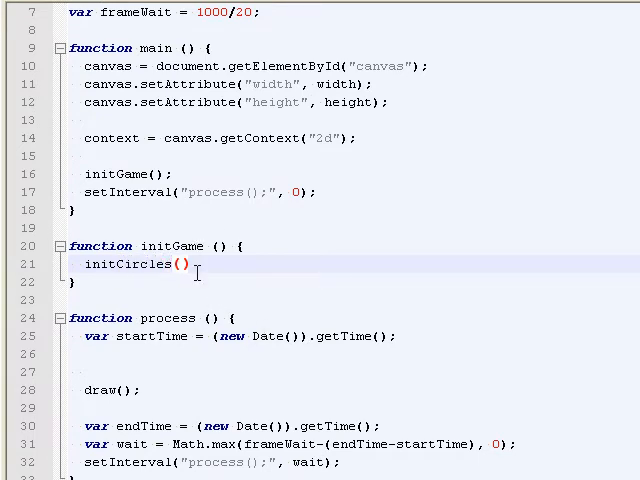
pyautogui.scroll(-3)
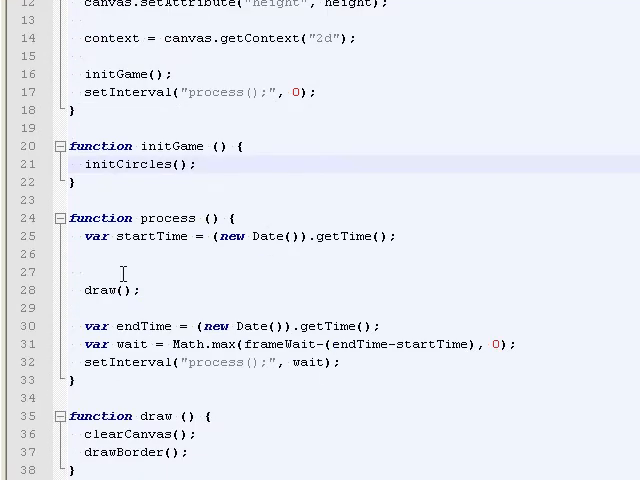
# - Add processCircles() and drawCircles() calls to the game loop in cd.js
pyautogui.write('process')
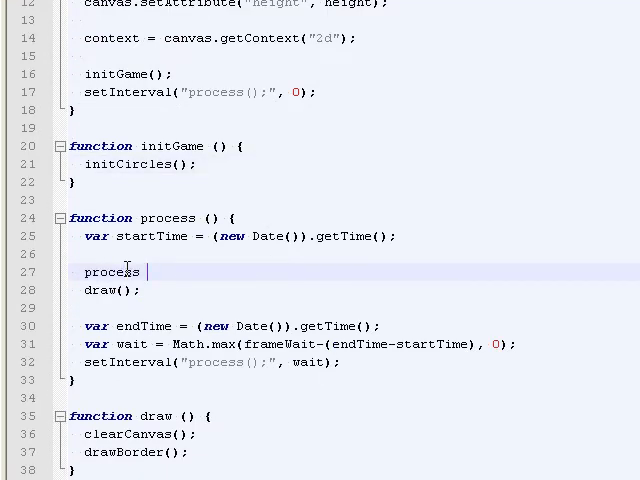
pyautogui.write('Circles();')
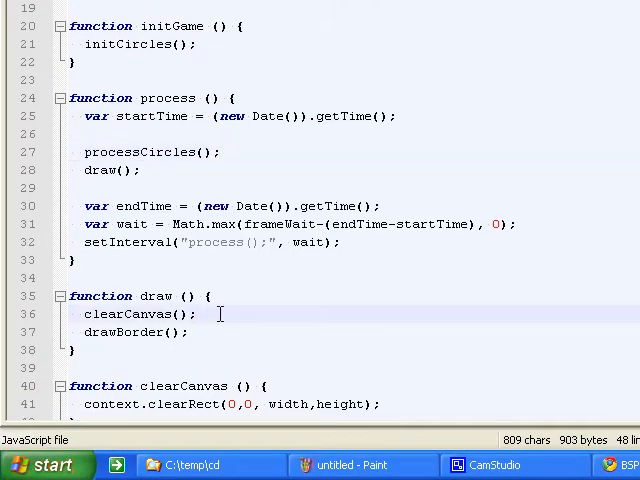
pyautogui.write('drawCircles(')
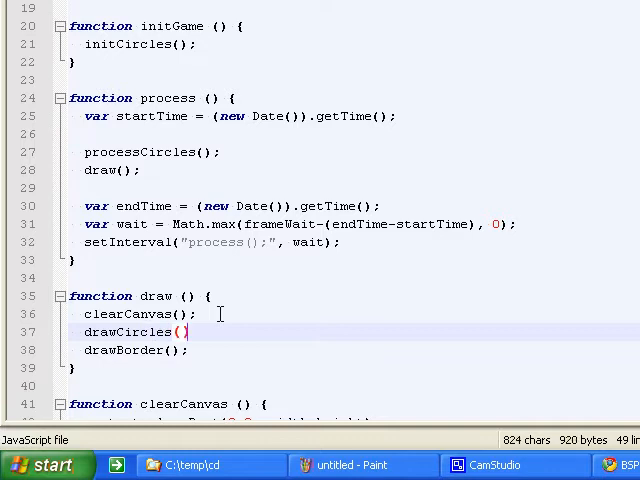
pyautogui.click(157, 88)
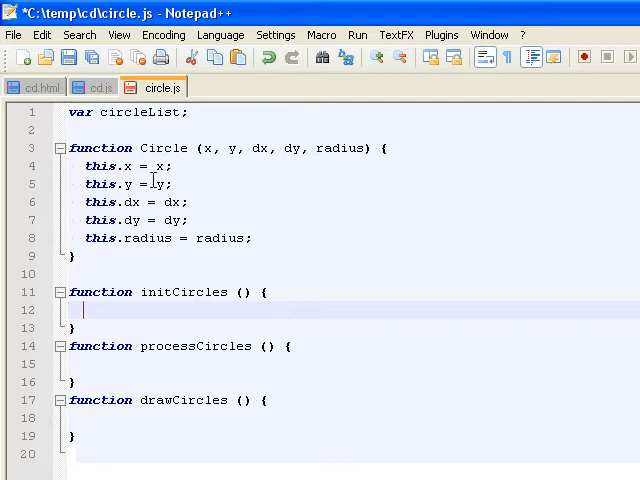
# - Give initCircles parameter n with 'circleList = [];', and call initCircles(200) from initGame
pyautogui.write('circleL')
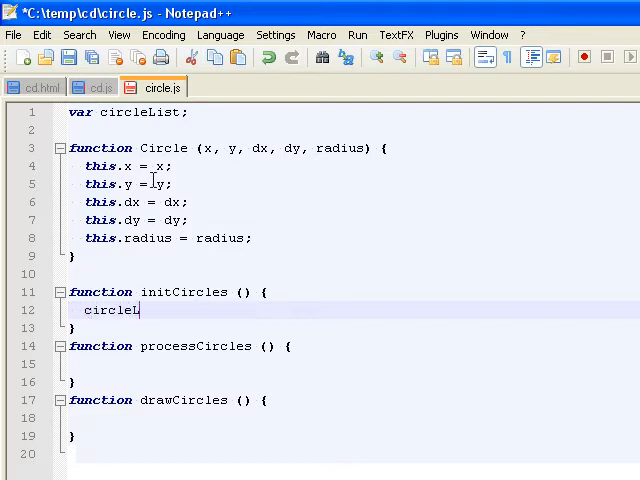
pyautogui.write('ist = [];')
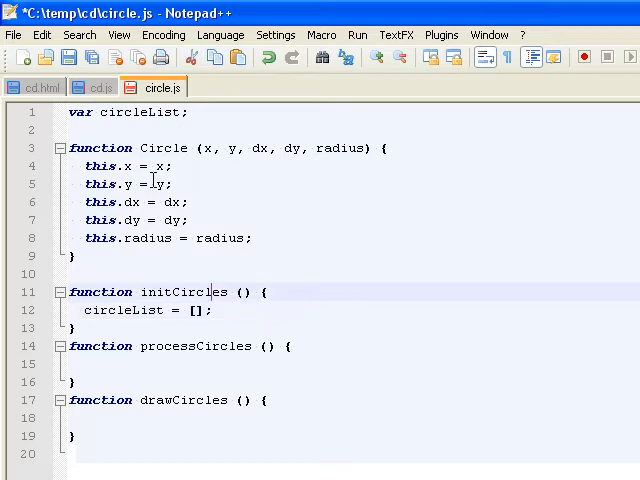
pyautogui.write('n')
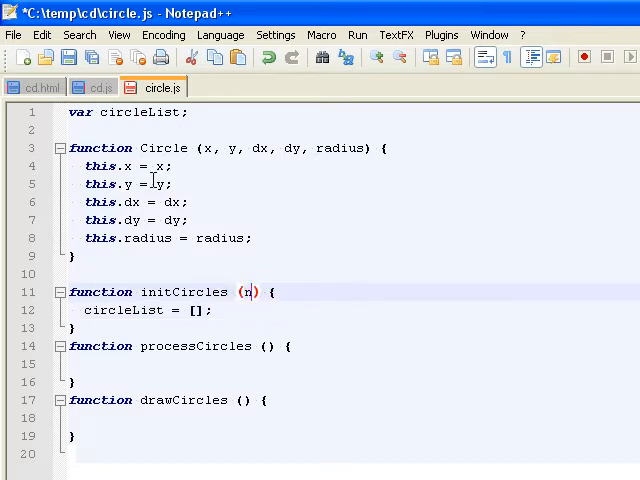
pyautogui.scroll(-3)
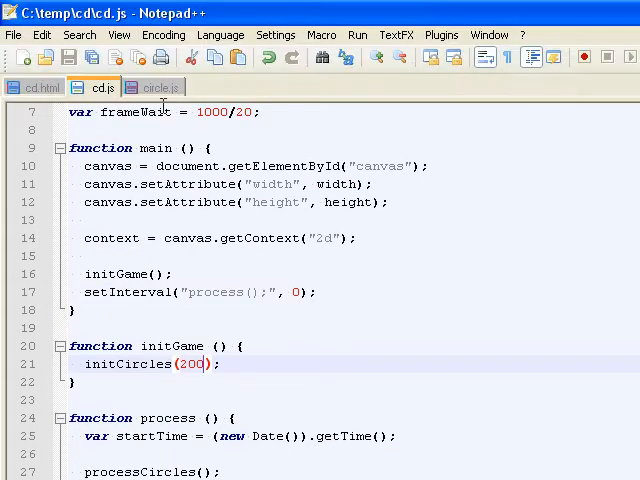
pyautogui.click(153, 87)
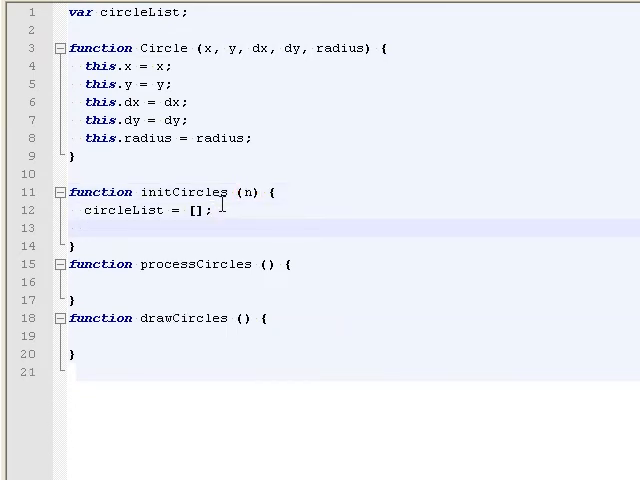
# - Write a for loop in initCircles that pushes a new Circle onto circleList
pyautogui.write('var i;')
pyautogui.write('for (i')
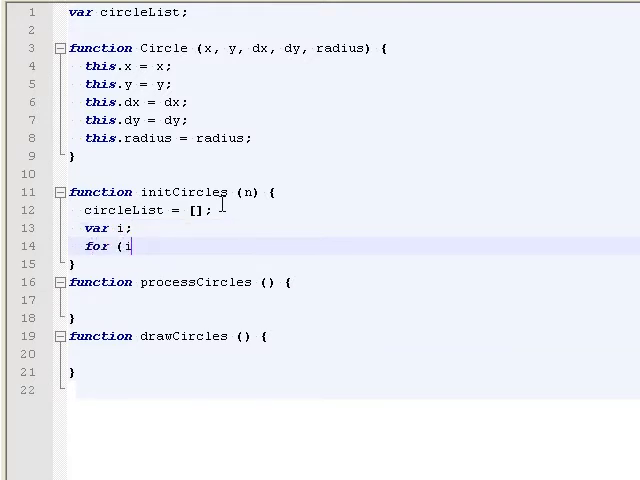
pyautogui.write('=0;i<200;')
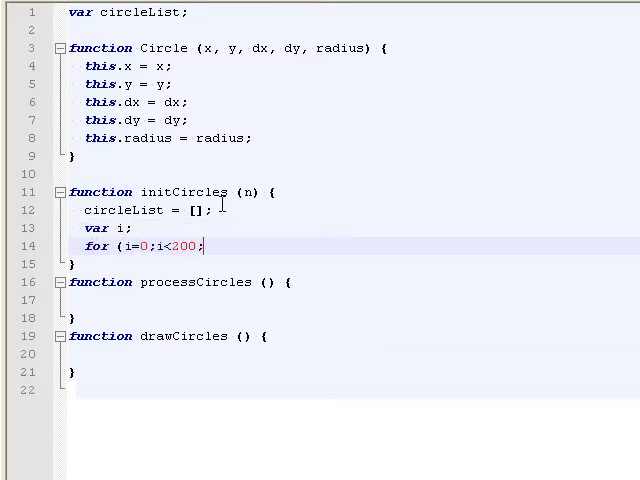
pyautogui.write('i++) {')
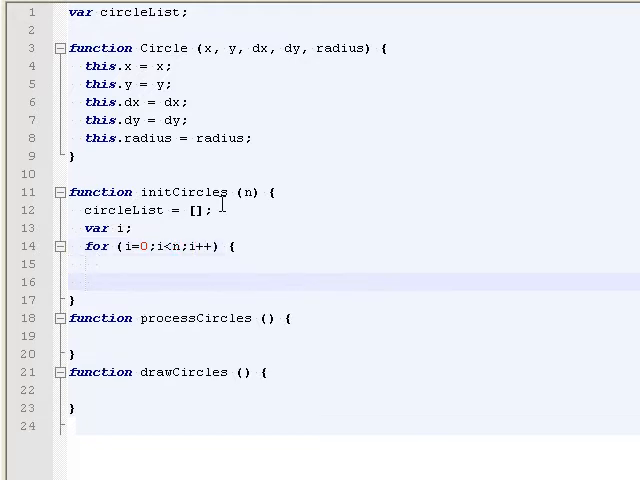
pyautogui.write('ca')
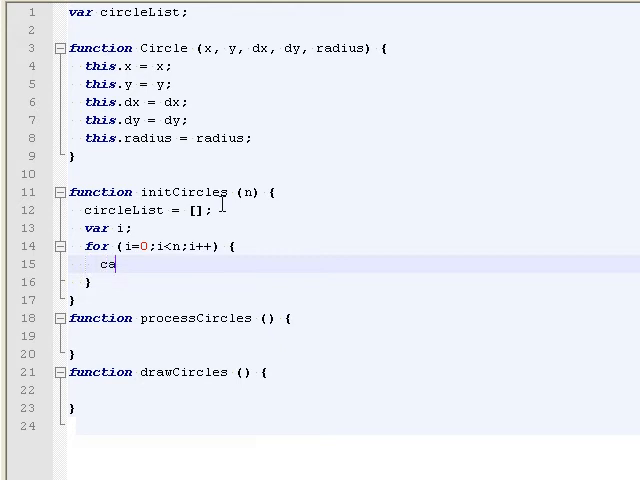
pyautogui.write('ircleList.push(')
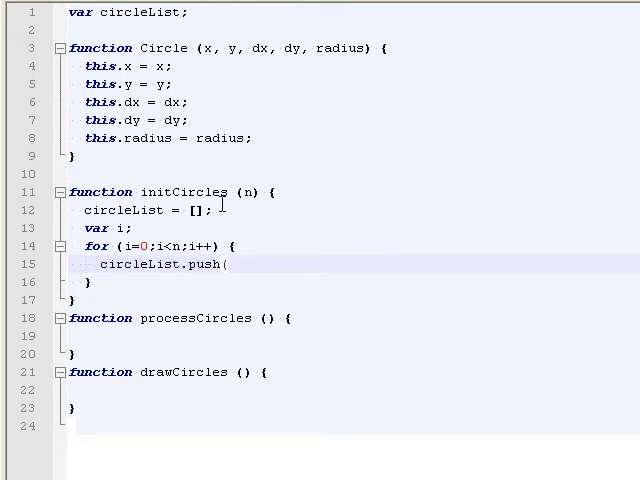
pyautogui.write('new Circle(')
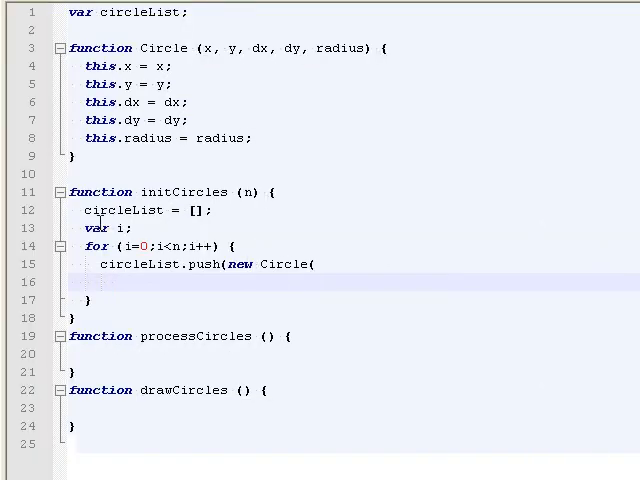
# - Pass random x/y, deviate(4) velocities and radius 4+Math.random()*4 to the new Circle
pyautogui.write('Math.random()')
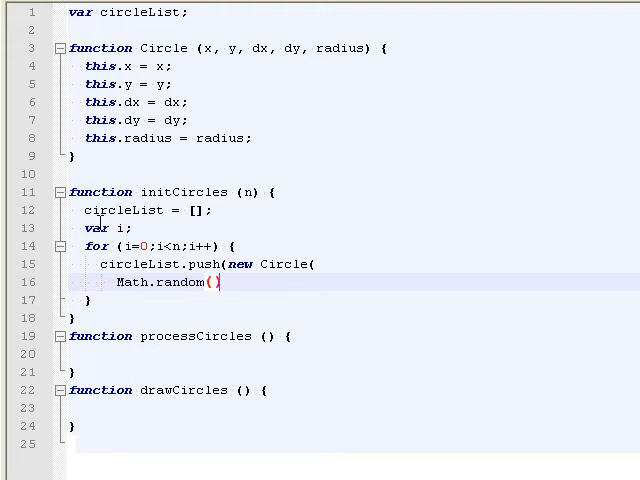
pyautogui.write('*')
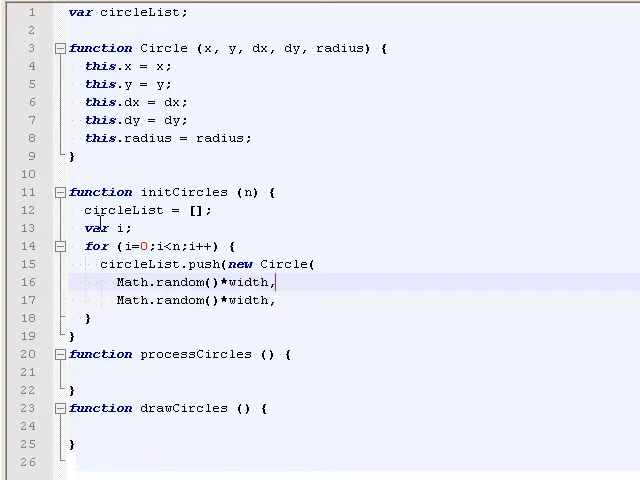
pyautogui.write('height')
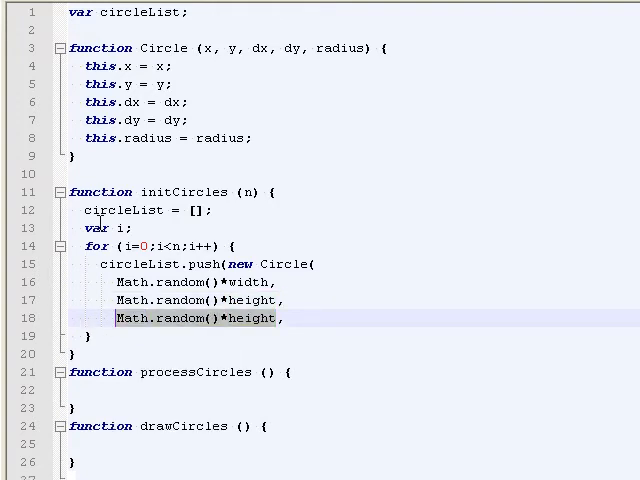
pyautogui.write('deviate,')
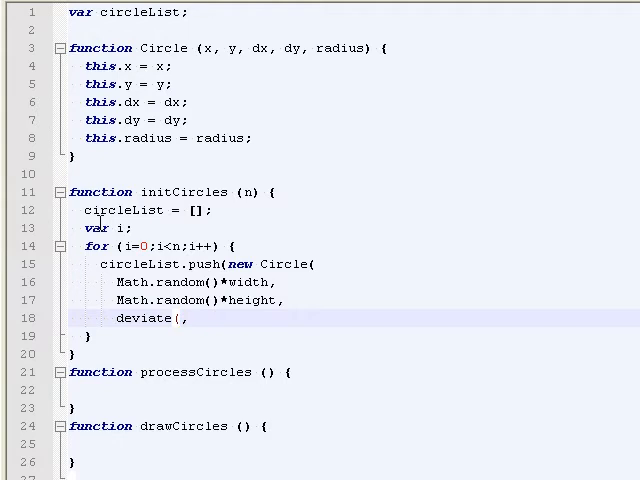
pyautogui.write('4)')
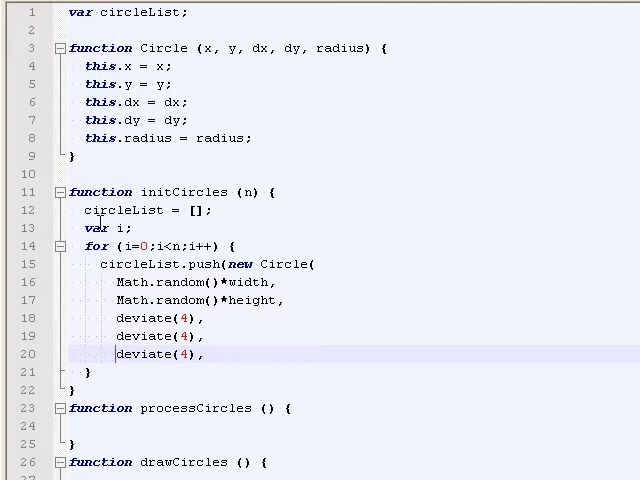
pyautogui.write('4')
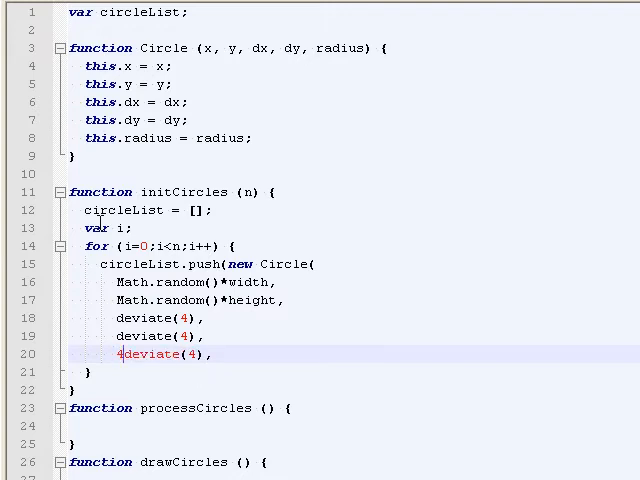
pyautogui.write('+M,')
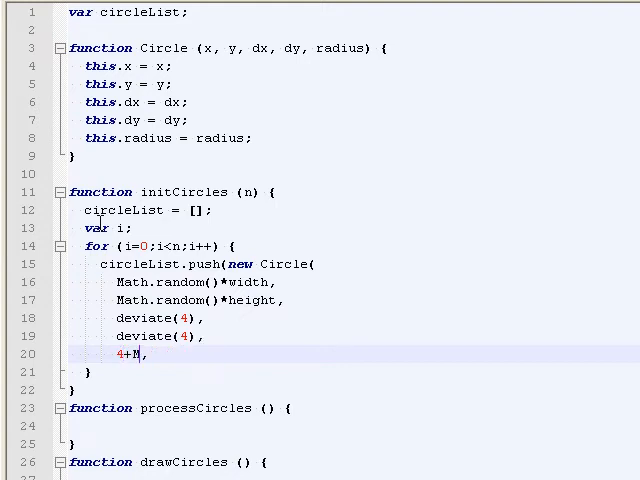
pyautogui.write('ath.random')
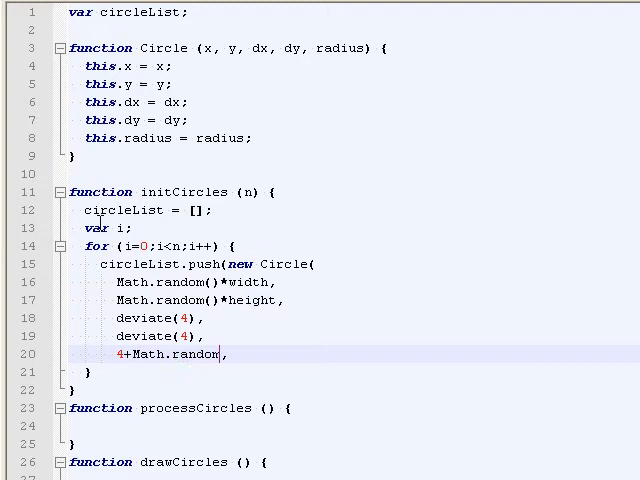
pyautogui.write('()*4')
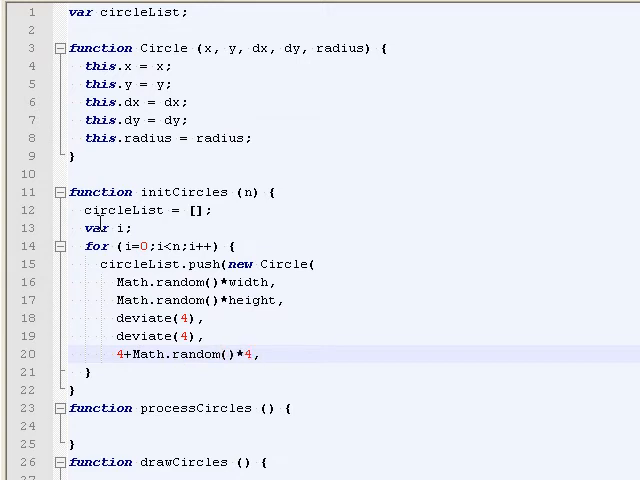
pyautogui.press('Enter')
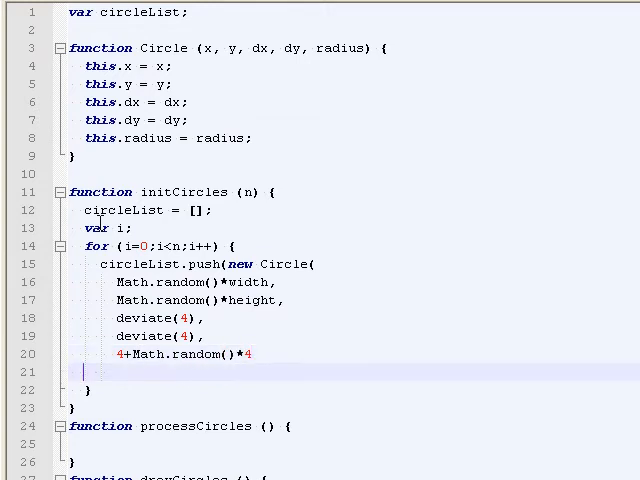
pyautogui.write('));')
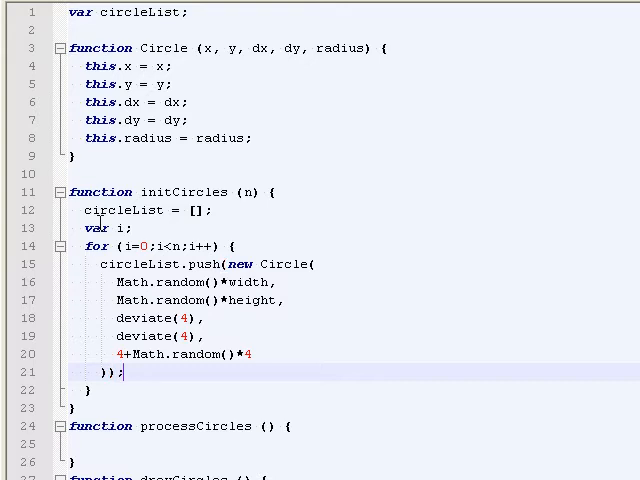
pyautogui.click(175, 318)
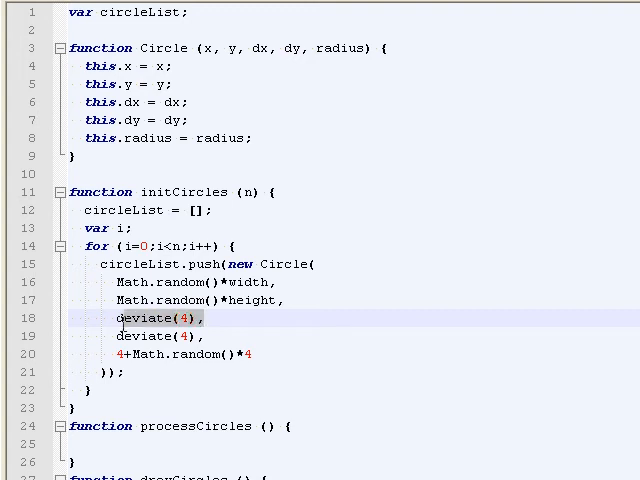
# - Add a script tag for utility.js to cd.html
pyautogui.click(172, 300)
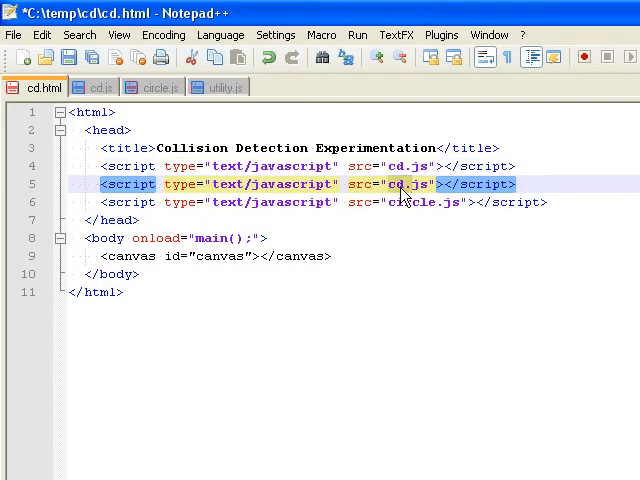
pyautogui.write('utility.js')
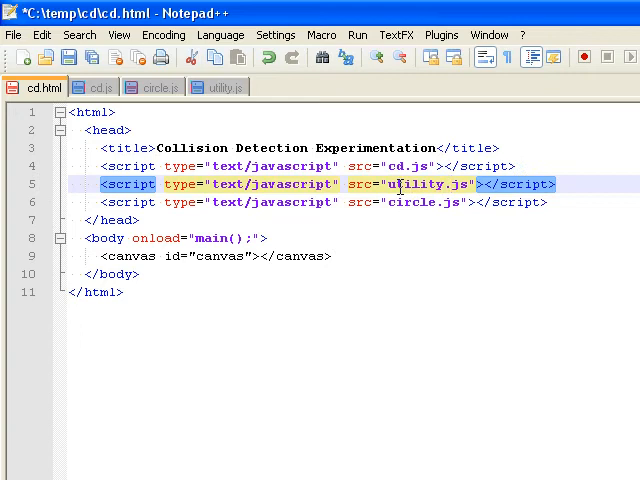
pyautogui.click(218, 87)
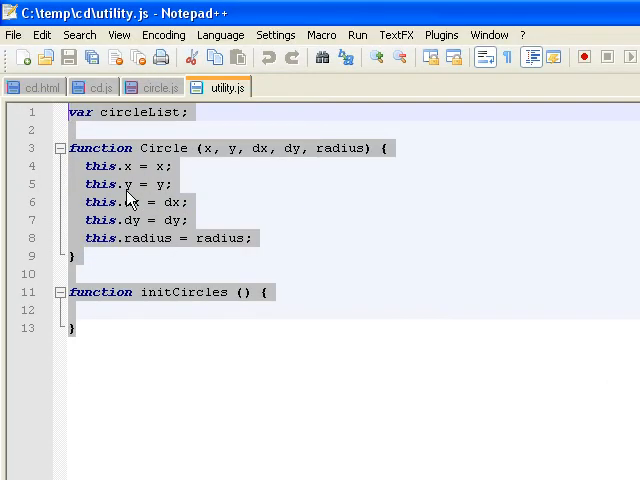
# - Define deviate(x) in utility.js returning (1-2*Math.random())*x
pyautogui.write('function o')
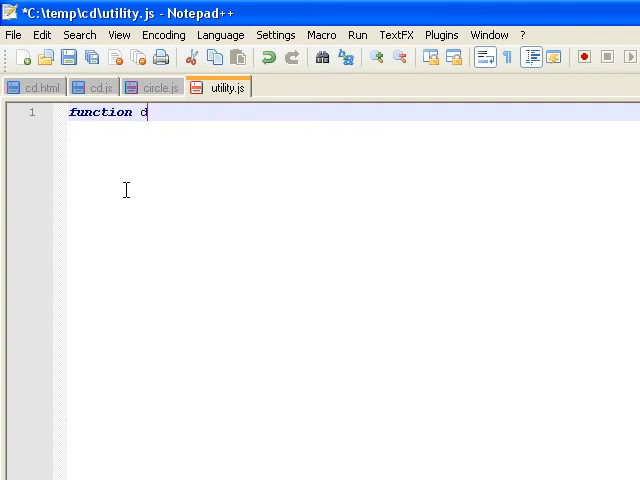
pyautogui.write('eviate (x) {')
pyautogui.write('return')
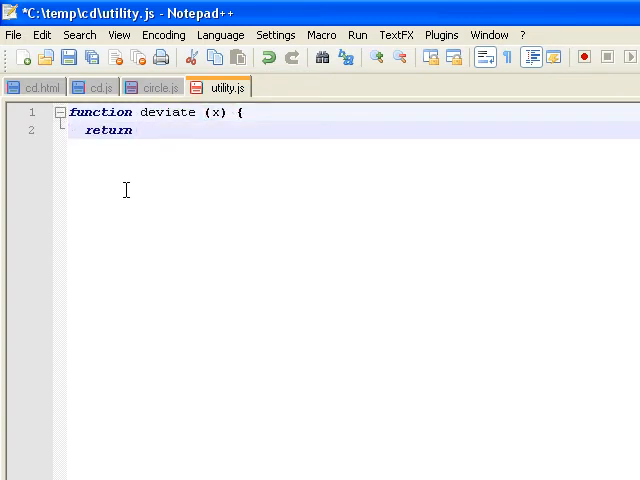
pyautogui.write('(1-2*M')
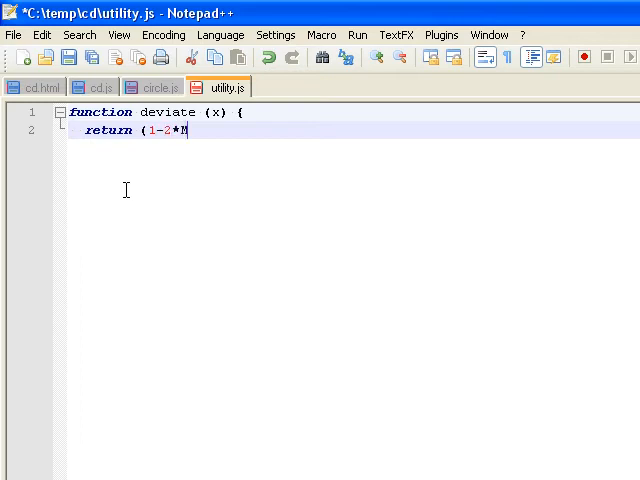
pyautogui.write('ath.random())')
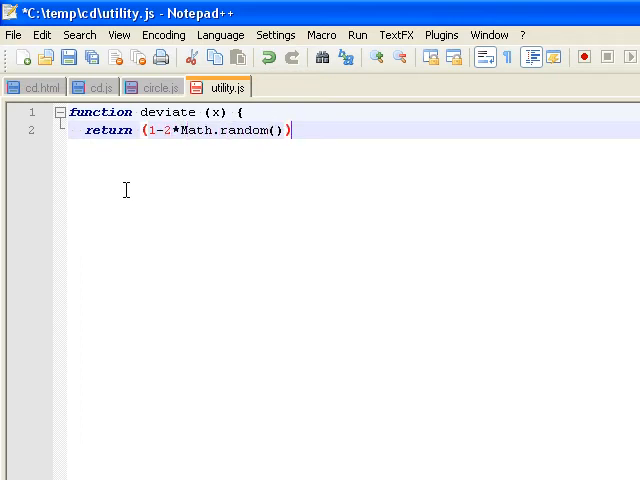
pyautogui.write('*x;')
pyautogui.write('}')
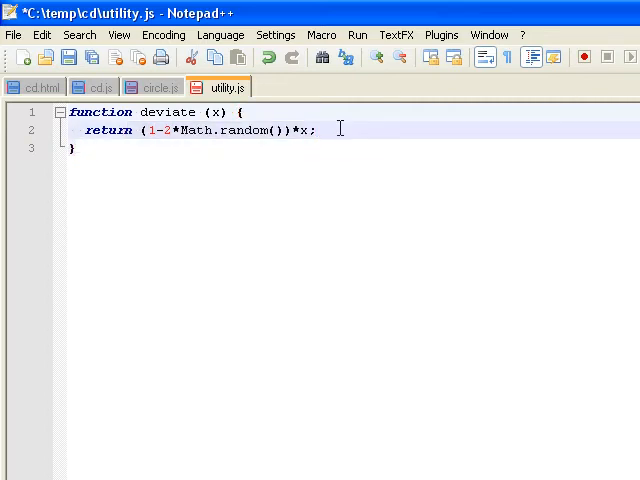
pyautogui.click(160, 87)
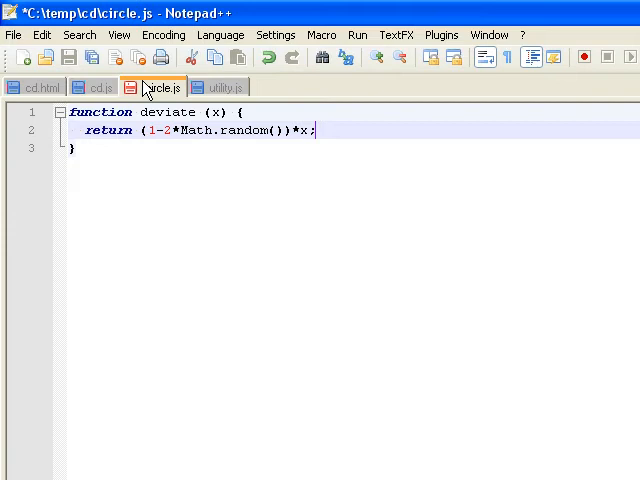
# - Start a for (i in circleList) loop in processCircles
pyautogui.scroll(-3)
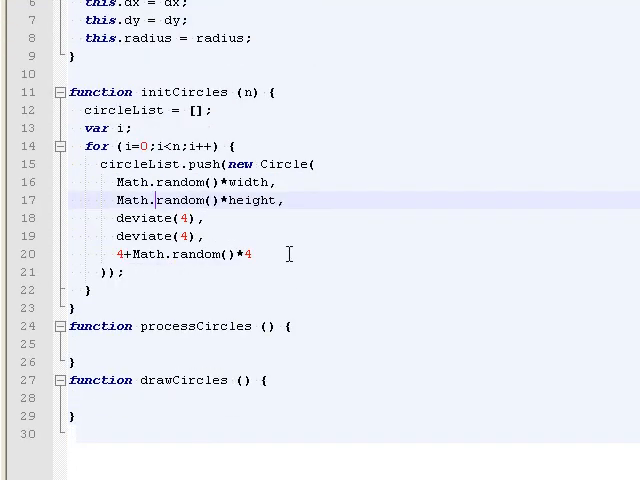
pyautogui.scroll(3)
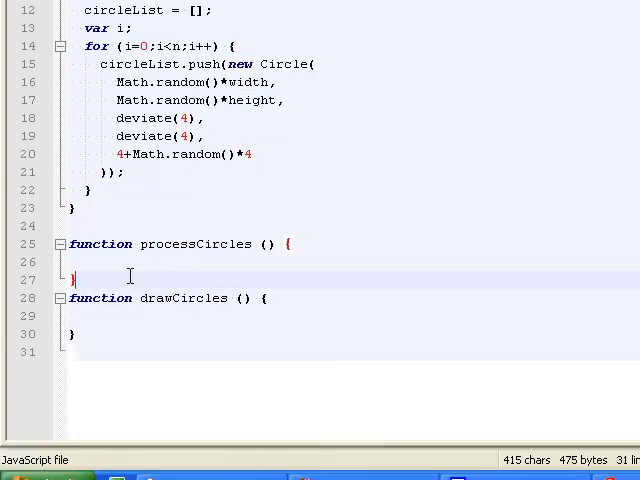
pyautogui.press('Return')
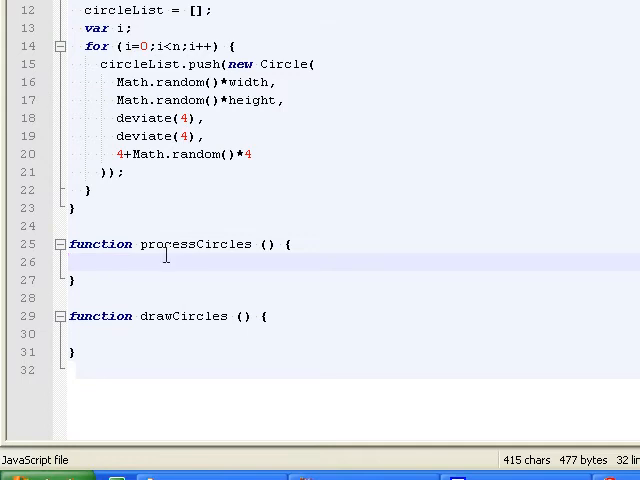
pyautogui.moveTo(195, 278)
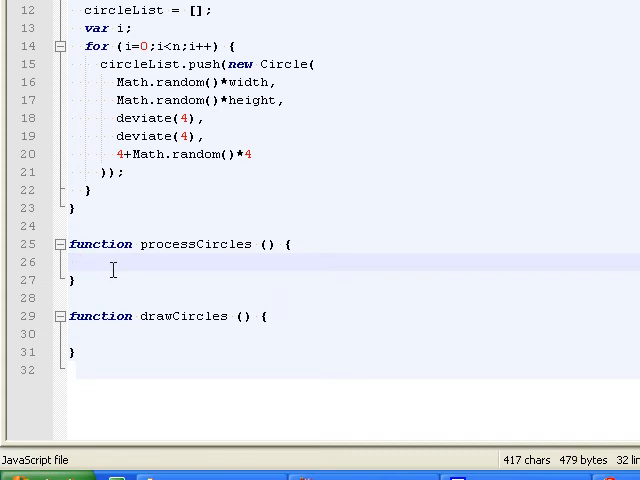
pyautogui.write('for')
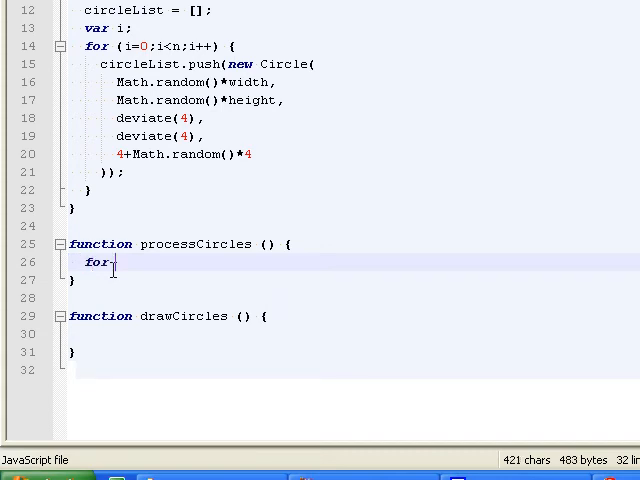
pyautogui.write('(')
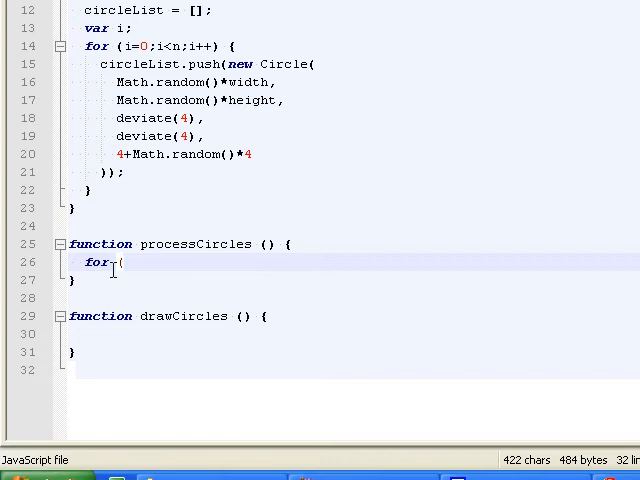
pyautogui.write('(i in')
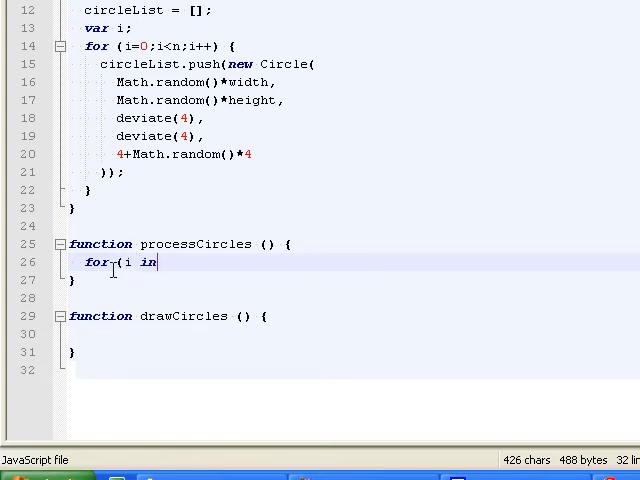
pyautogui.write('circleList) {')
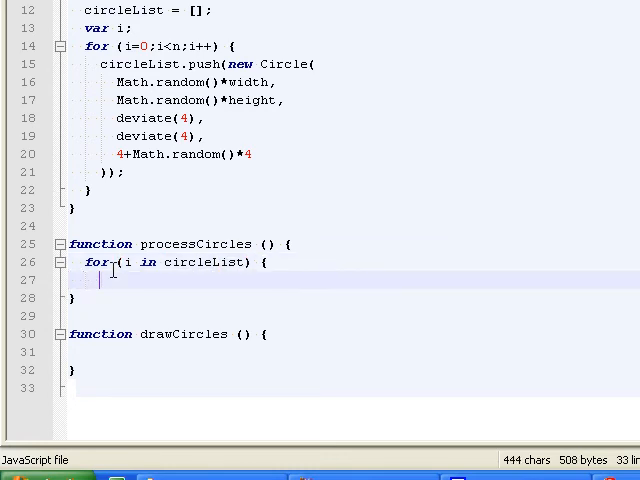
# - Store each entry in a local 'var circle = circleList[i];' and begin a circle line
pyautogui.write('var circle =')
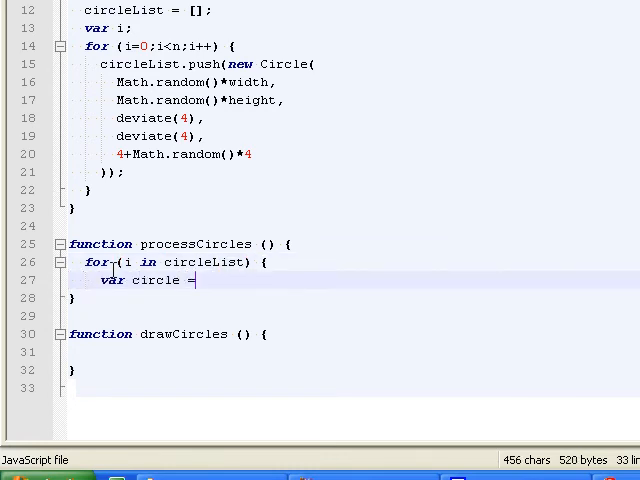
pyautogui.write('circleList')
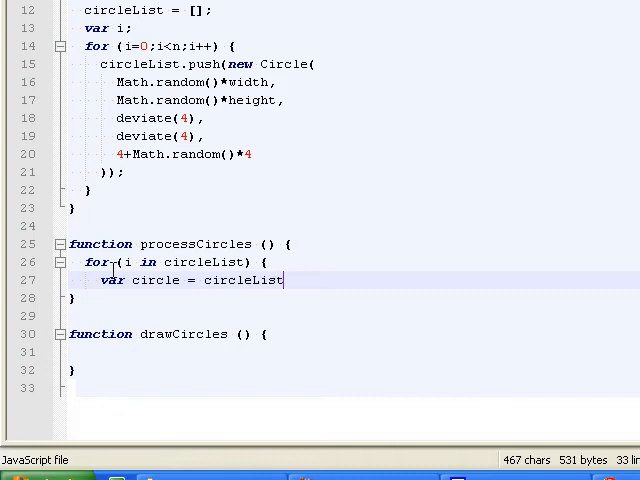
pyautogui.write('var i;')
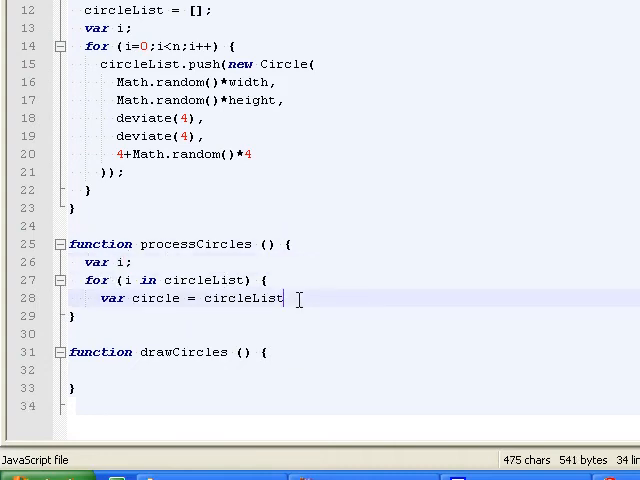
pyautogui.write('[i];')
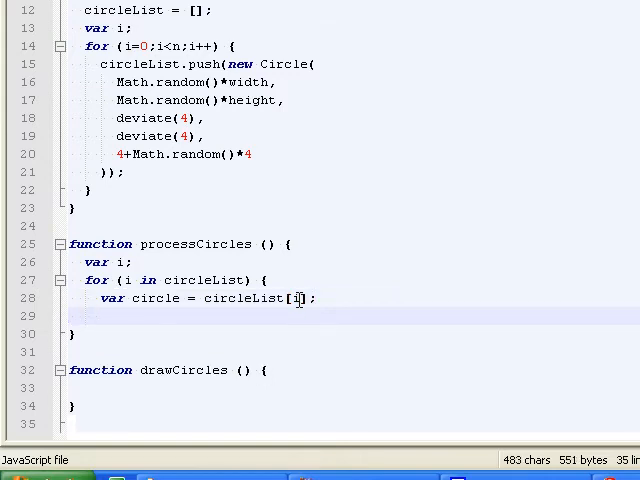
pyautogui.write('circle')
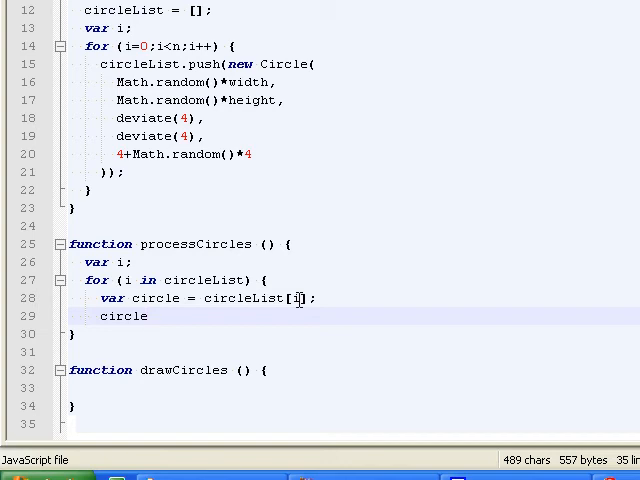
pyautogui.click(148, 316)
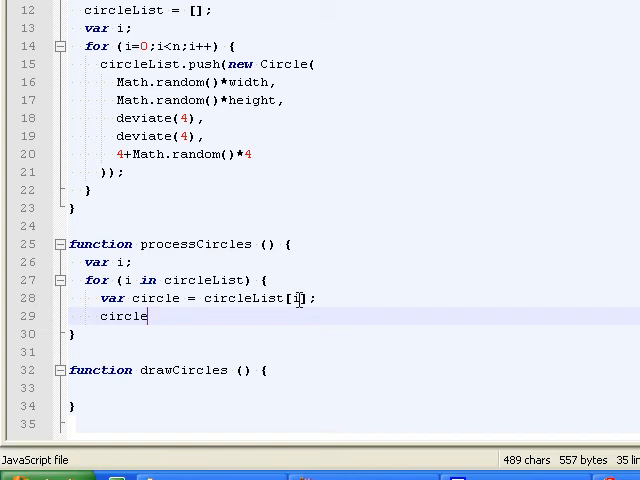
pyautogui.scroll(3)
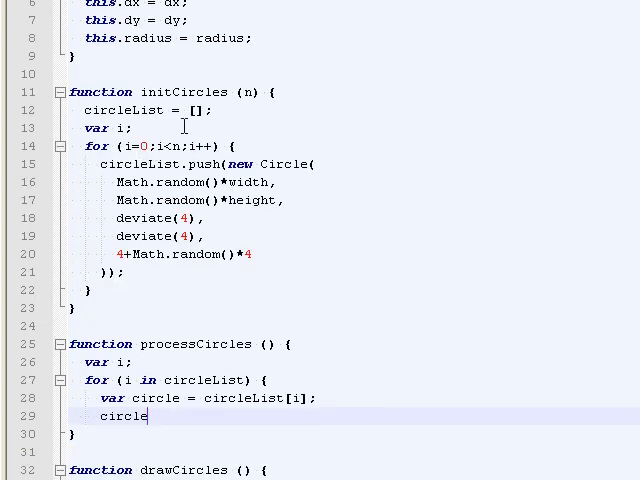
pyautogui.scroll(3)
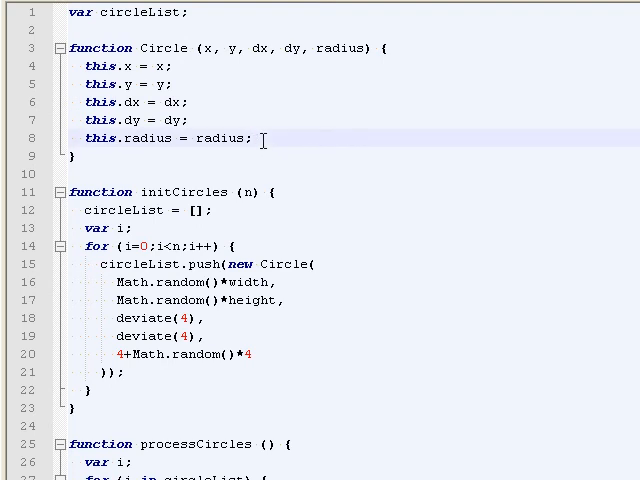
# - Assign this.process = Circle_process and this.draw = Circle_draw after this.radius in Circle
pyautogui.write('this.proce')
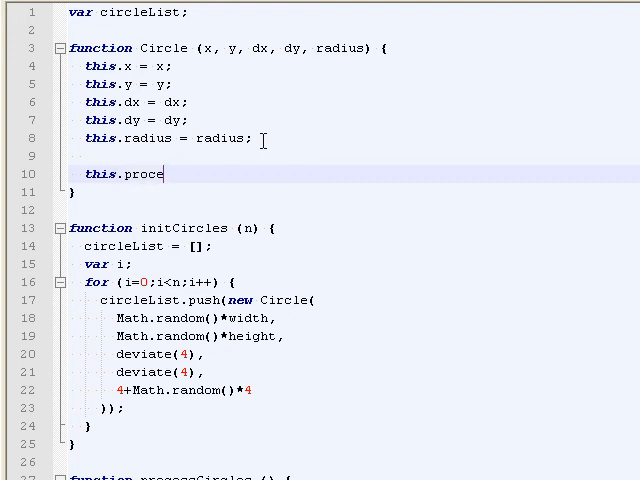
pyautogui.write('ss = Circl')
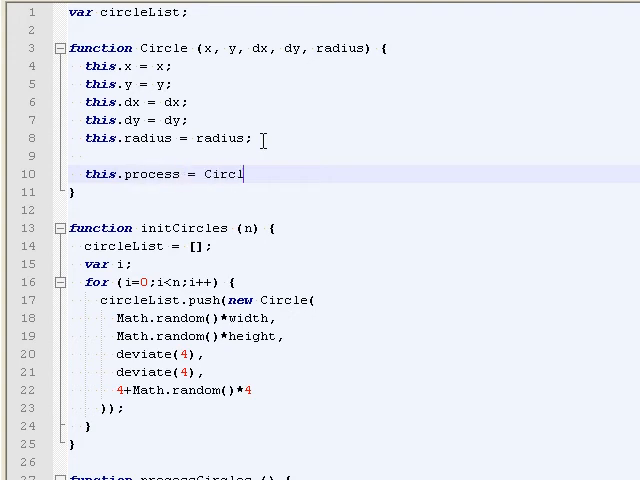
pyautogui.write('e_process;')
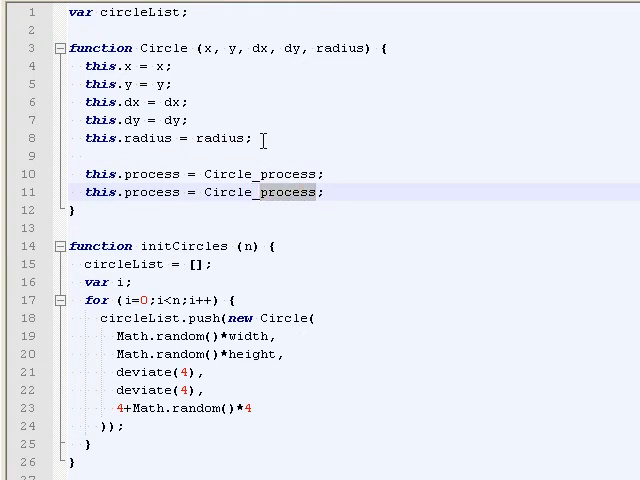
pyautogui.write('Circle_draw')
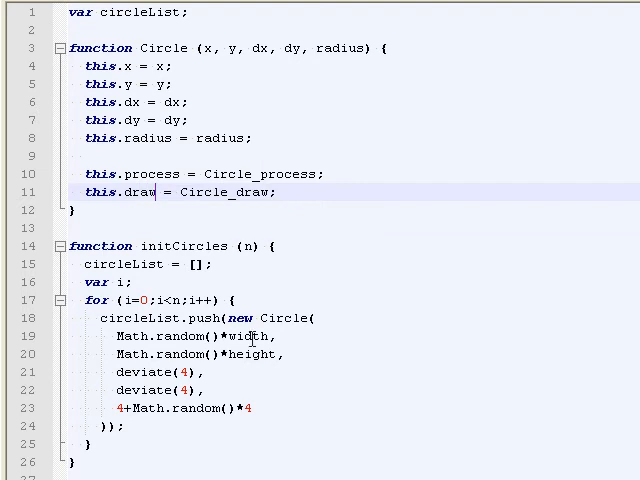
pyautogui.scroll(-3)
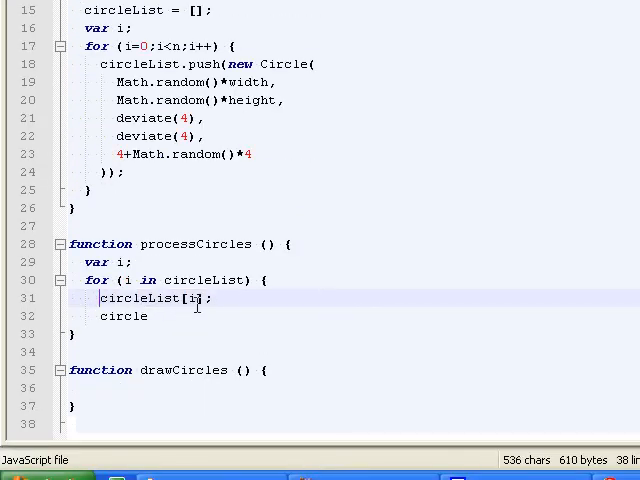
# - Call circleList[i].process() in the loop and write Circle_process adding this.dx to this.x
pyautogui.write('.proc')
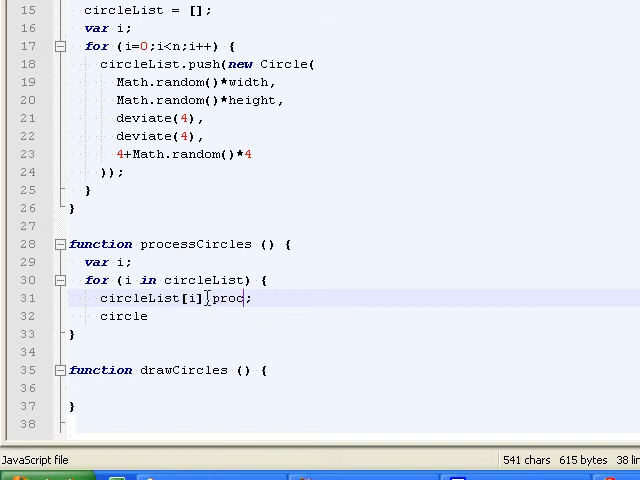
pyautogui.write('ess();')
pyautogui.click(350, 316)
pyautogui.write('}')
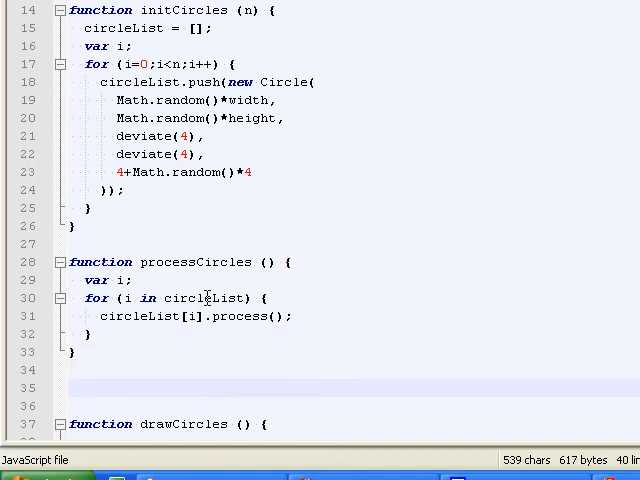
pyautogui.write('function Circle')
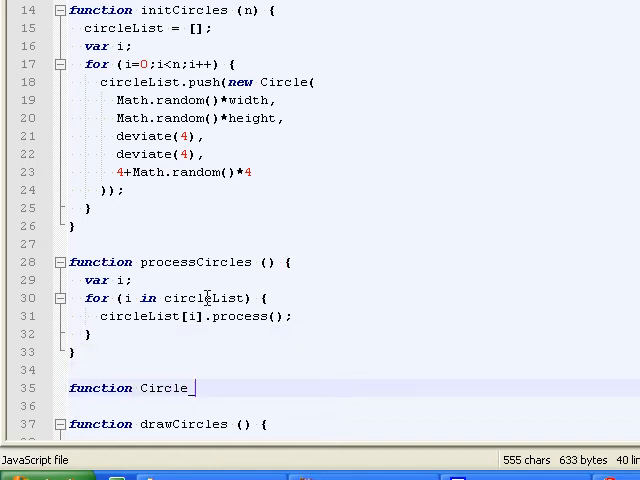
pyautogui.write('_process () {')
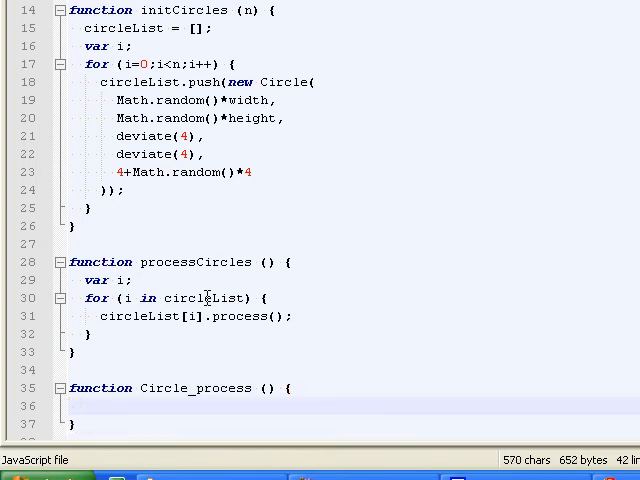
pyautogui.write('this.x')
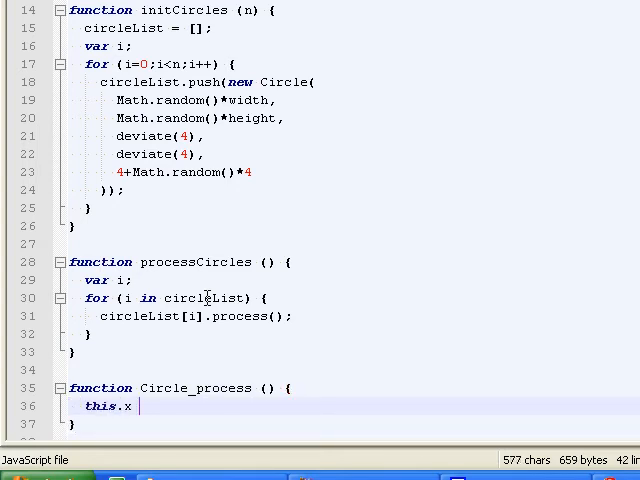
pyautogui.write('+= this.dx;')
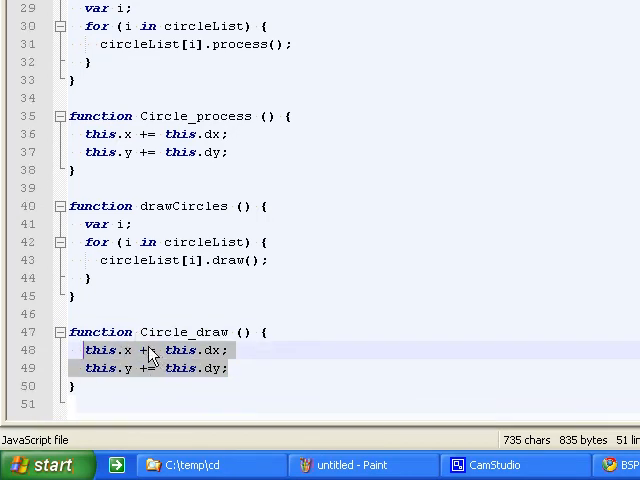
# - Set context.strokeStyle to "black" in Circle_draw
pyautogui.write('context.stro')
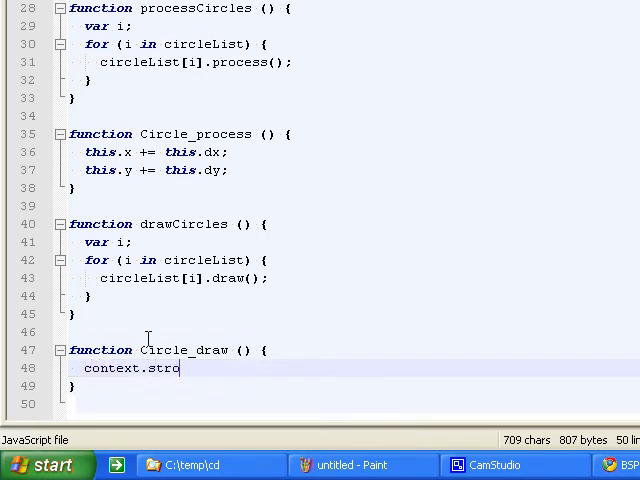
pyautogui.write('keStyle =')
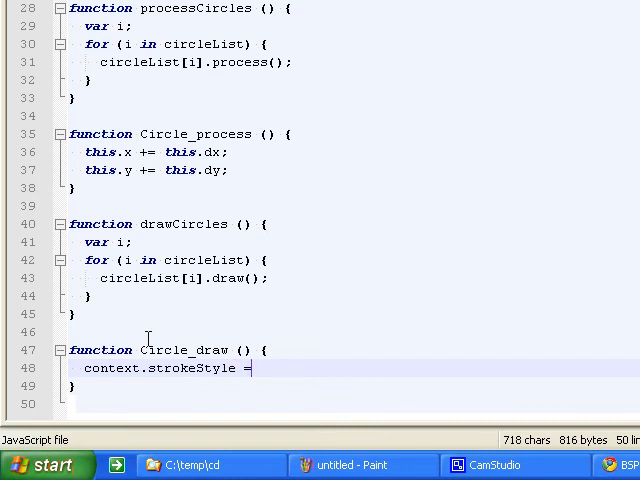
pyautogui.write('"')
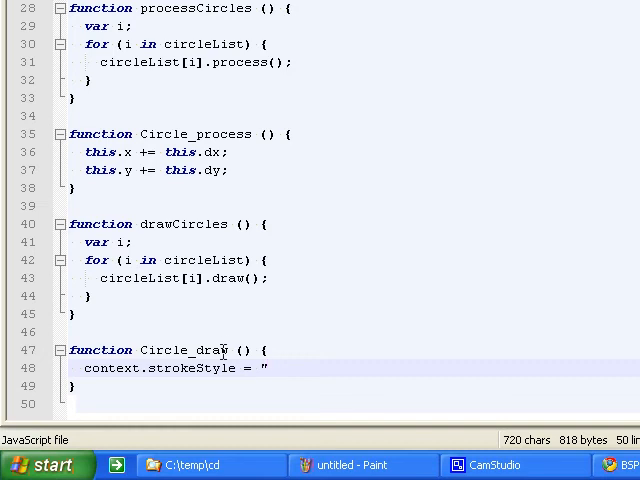
pyautogui.moveTo(356, 177)
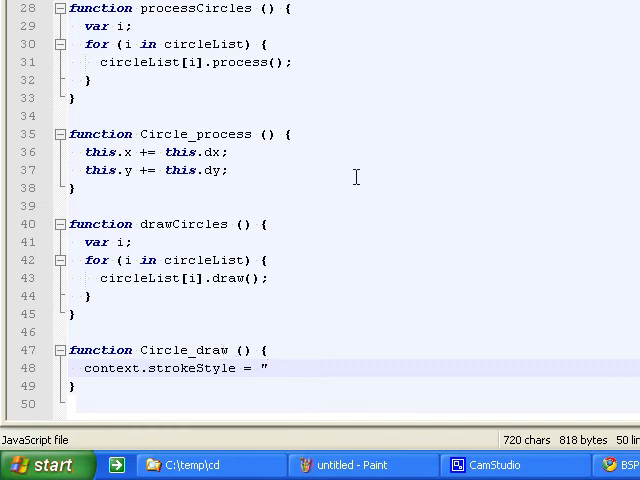
pyautogui.moveTo(320, 132)
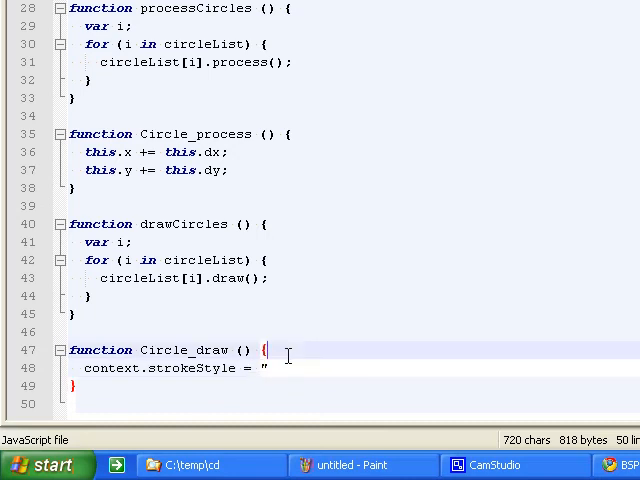
pyautogui.write('black";')
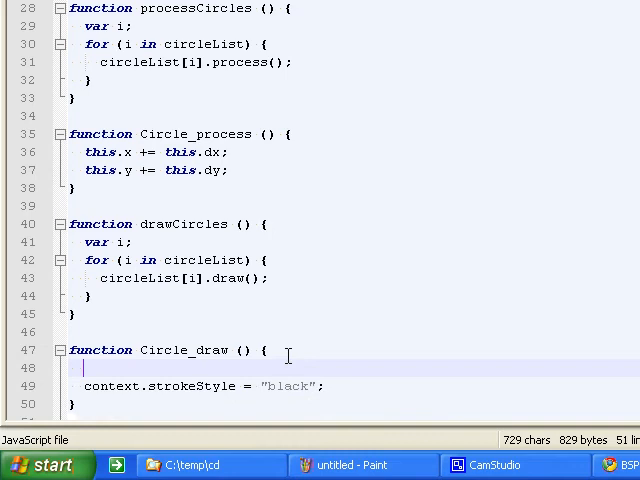
# - Add context.fillStyle = "white" followed by context.beginPath(); to Circle_draw
pyautogui.write('contet')
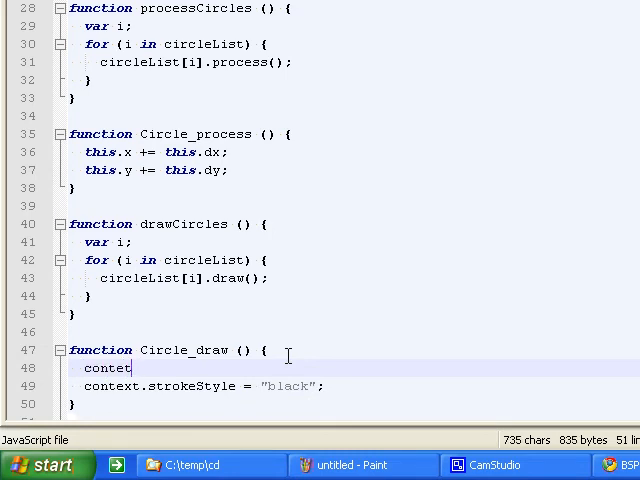
pyautogui.write('context.fillS')
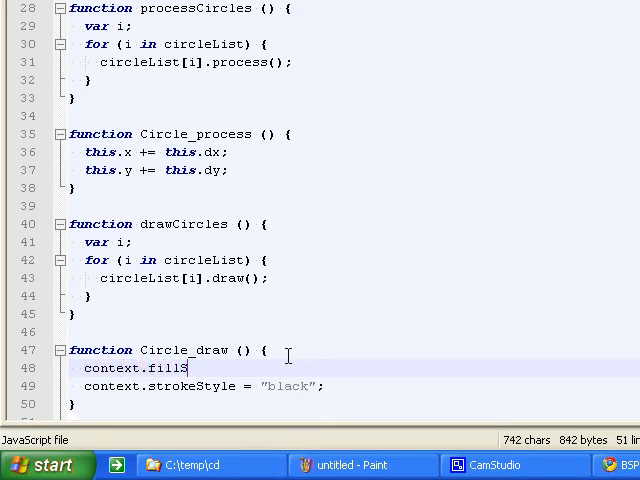
pyautogui.write('tyle = "')
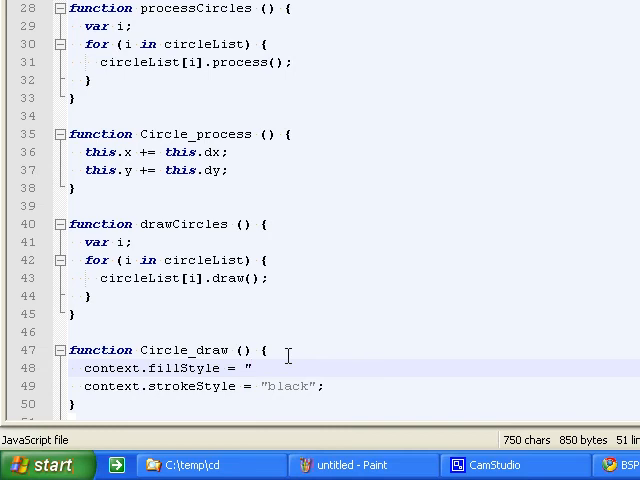
pyautogui.write('white')
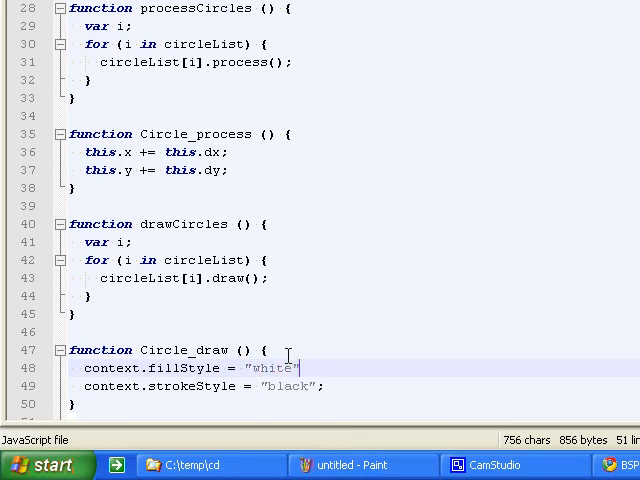
pyautogui.press('enter')
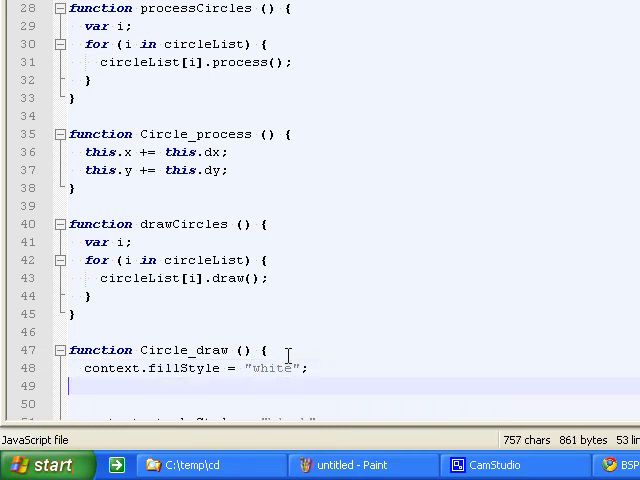
pyautogui.write('context.')
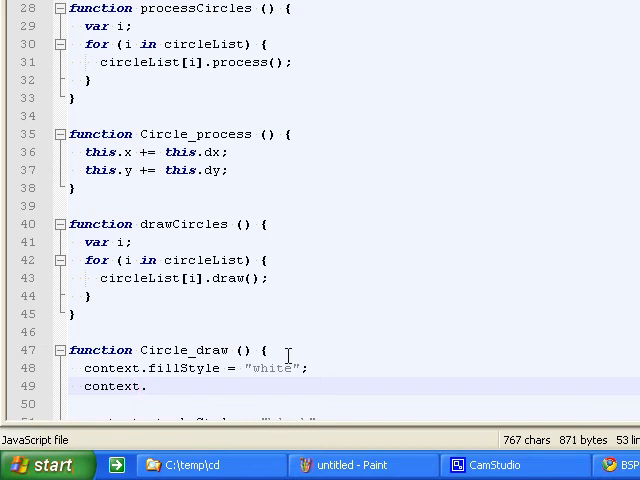
pyautogui.write('beginPath()')
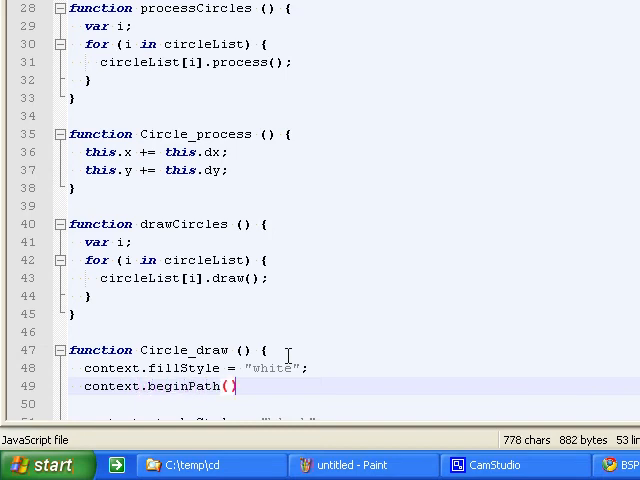
pyautogui.write(';')
pyautogui.click(354, 404)
pyautogui.write('context.')
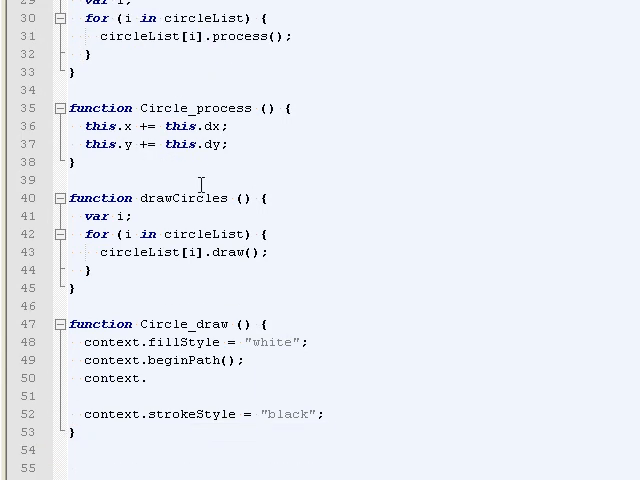
# - Add context.arc(this.x, this.y, this.radius, 0, Math.PI*2, true) and context.fill() to Circle_draw
pyautogui.scroll(-3)
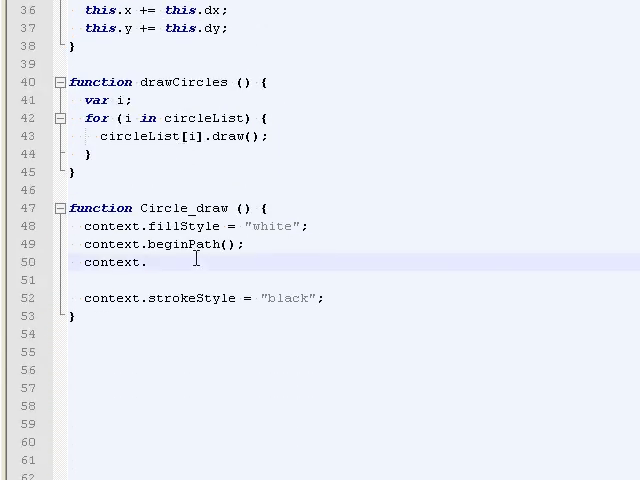
pyautogui.write('arc(')
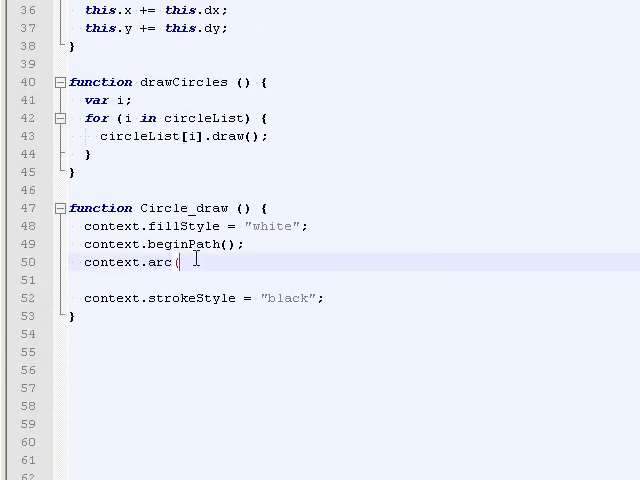
pyautogui.write('x,y,')
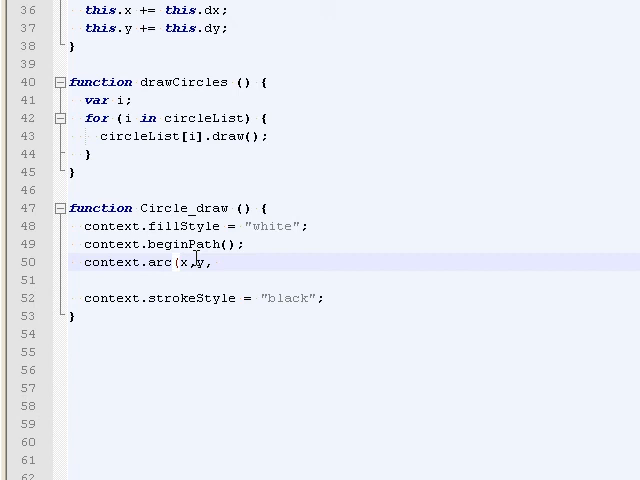
pyautogui.write('this.x,this.y')
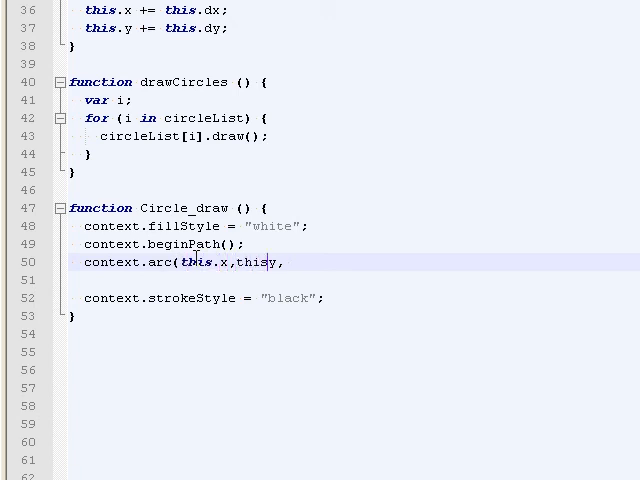
pyautogui.write('.y, this.radi')
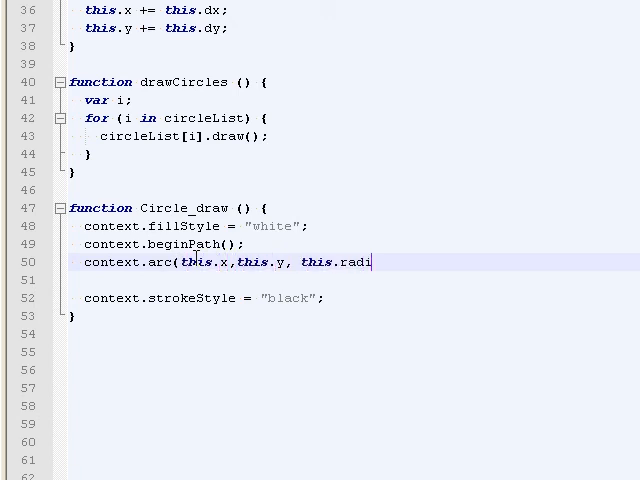
pyautogui.write('us, 0,')
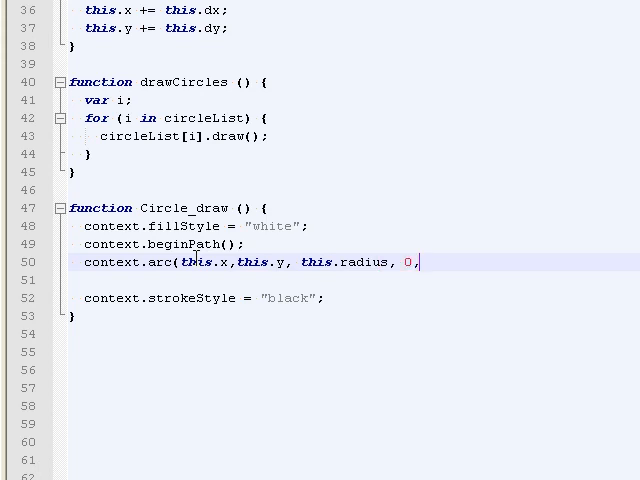
pyautogui.write('Math.PI')
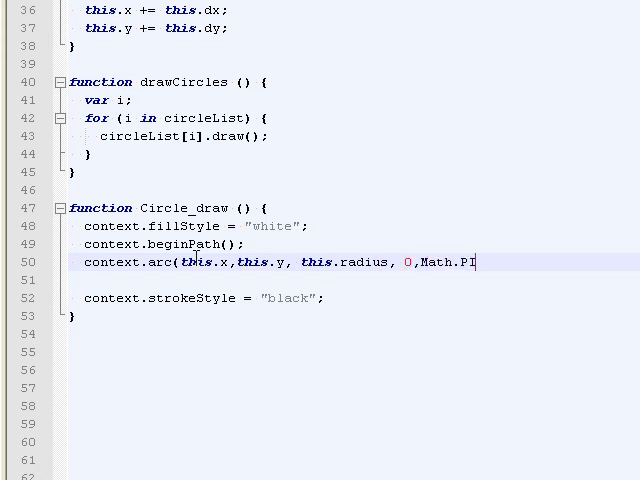
pyautogui.write('*2,')
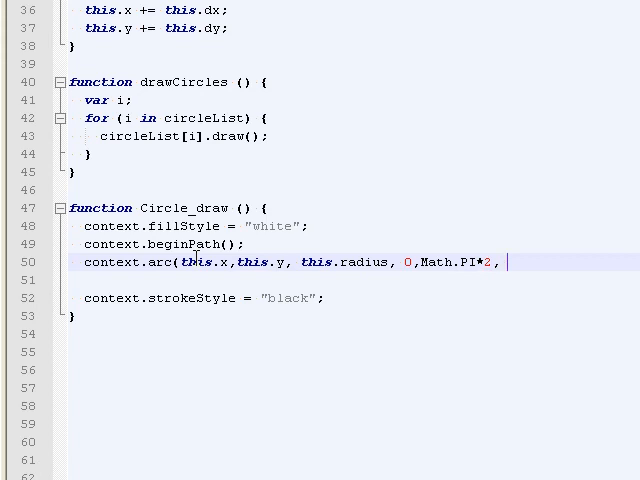
pyautogui.write('true);')
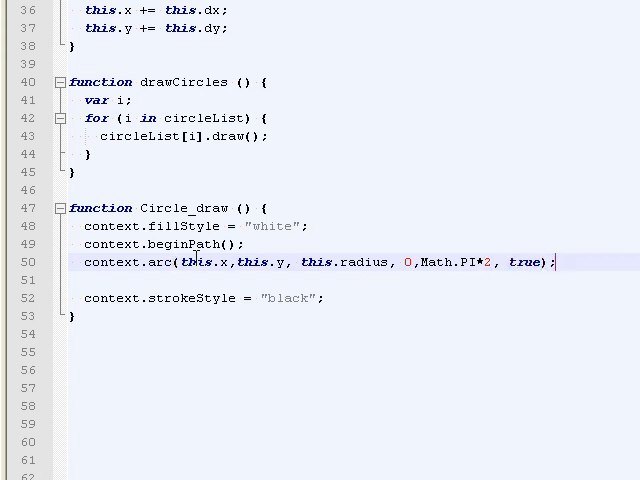
pyautogui.write('cont')
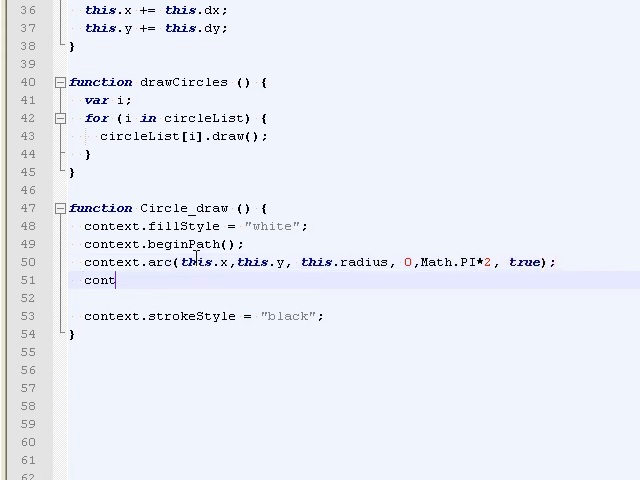
pyautogui.write('ext.fill();')
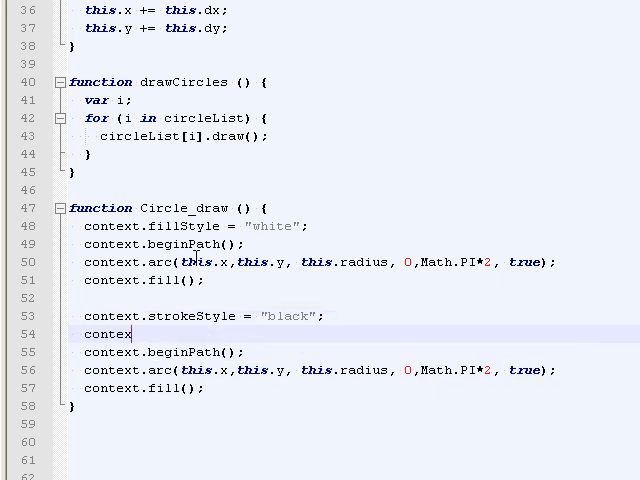
# - Set context.lineWidth = 3 and finish the black outline with context.stroke()
pyautogui.write('t.line')
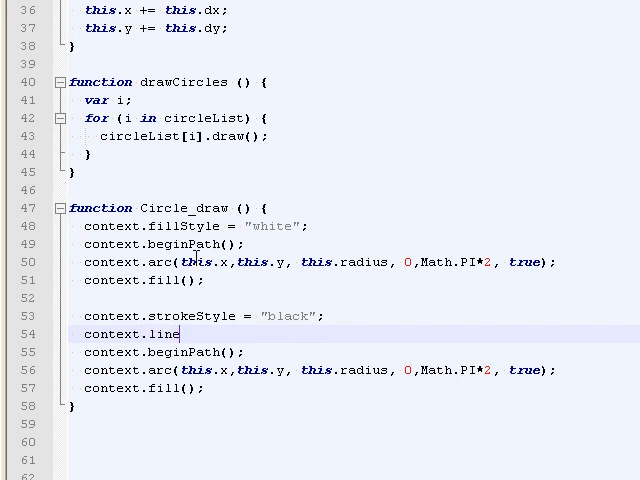
pyautogui.write('Width = 3;')
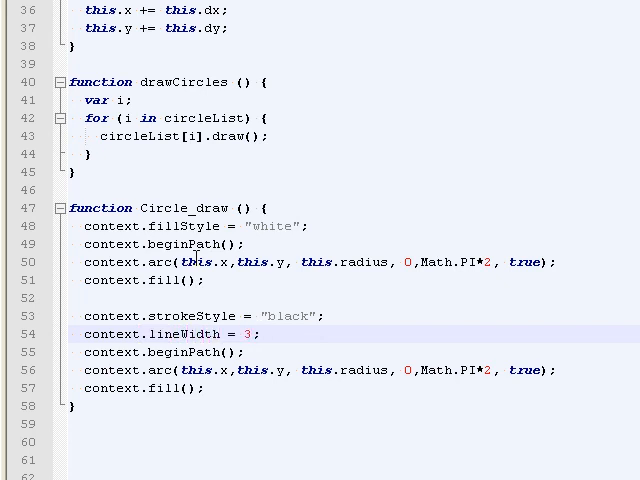
pyautogui.scroll(-3)
pyautogui.write('s')
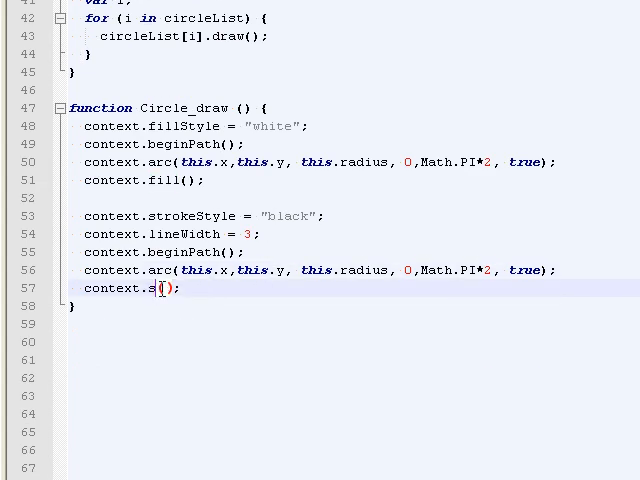
pyautogui.write('troke')
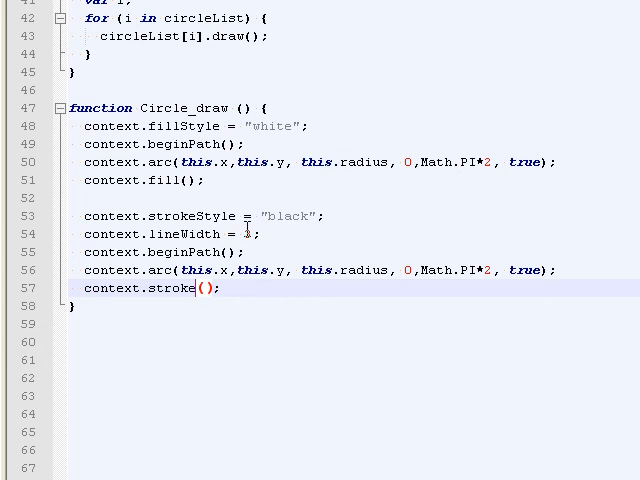
pyautogui.scroll(3)
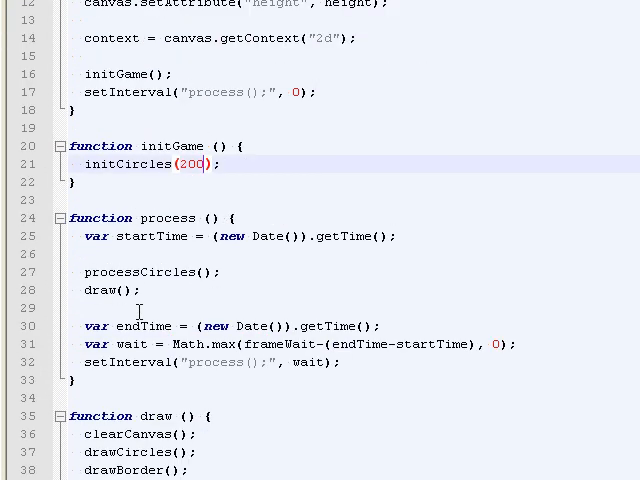
# - View the C:\temp\cd folder listing cd.html, circle.js, cd.js and utility.js
pyautogui.scroll(-3)
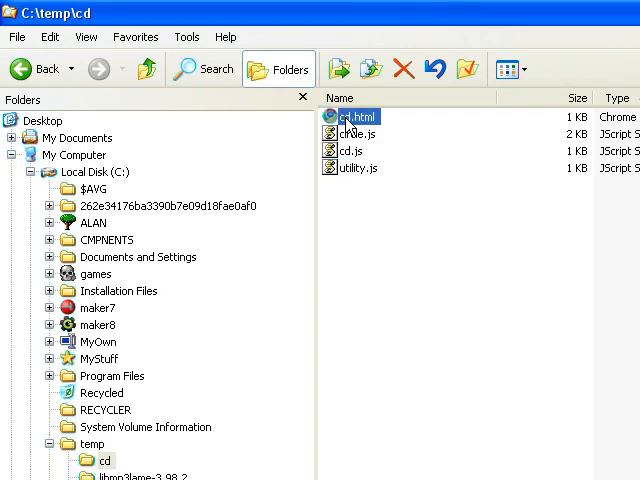
# - Open cd.html in Chrome to view the Collision Detection Experiment canvas
pyautogui.doubleClick(351, 117)
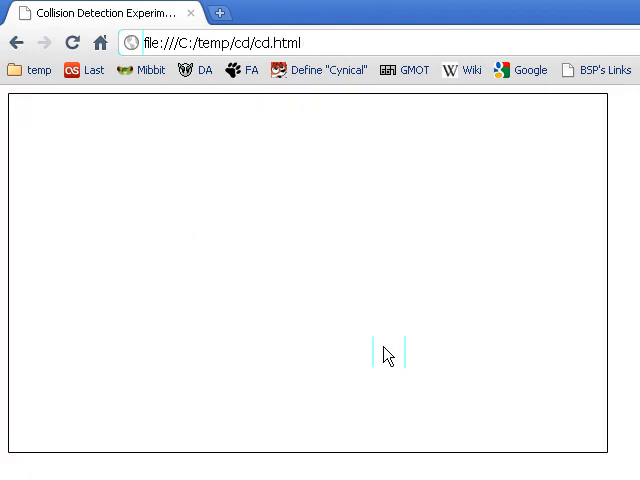
pyautogui.moveTo(308, 345)
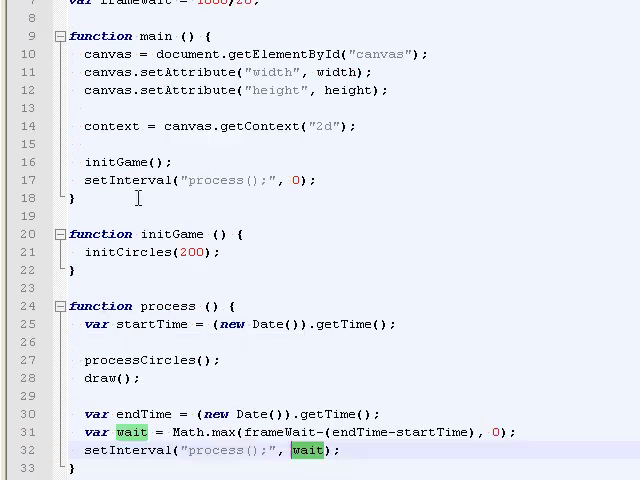
pyautogui.scroll(3)
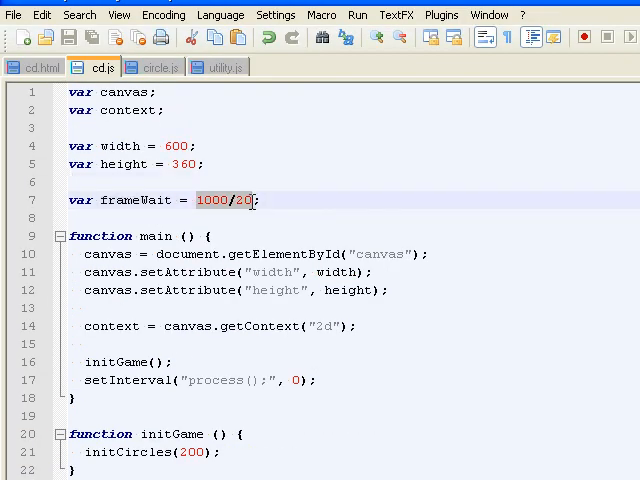
pyautogui.scroll(-3)
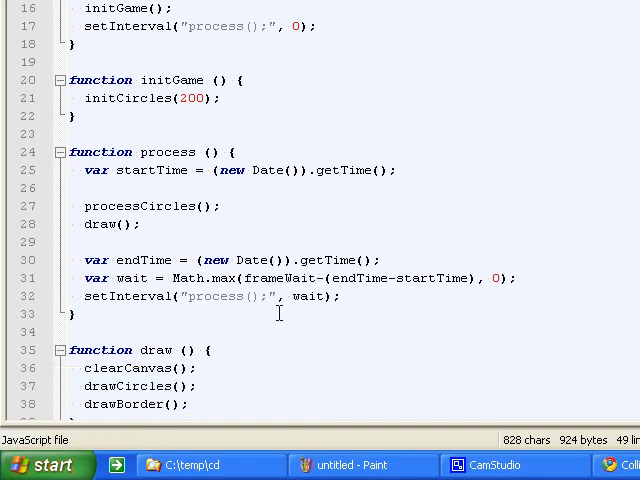
pyautogui.scroll(-3)
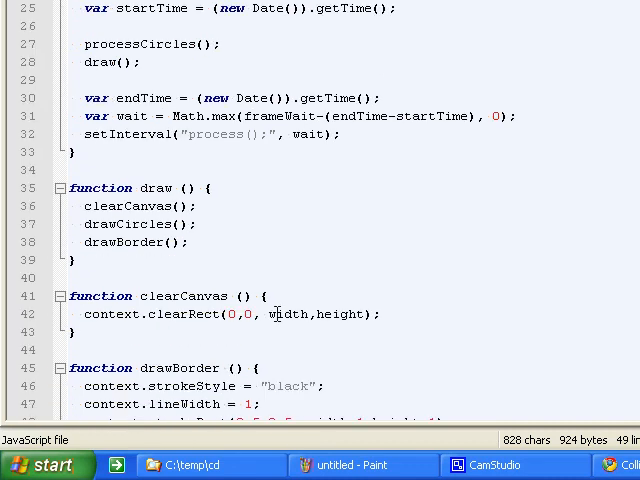
pyautogui.scroll(-3)
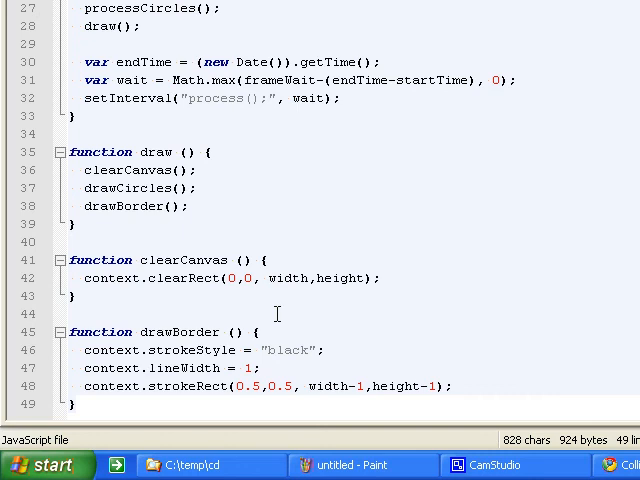
pyautogui.moveTo(388, 240)
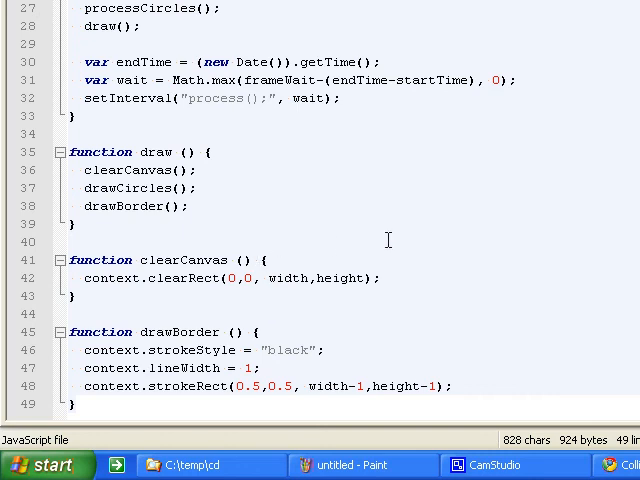